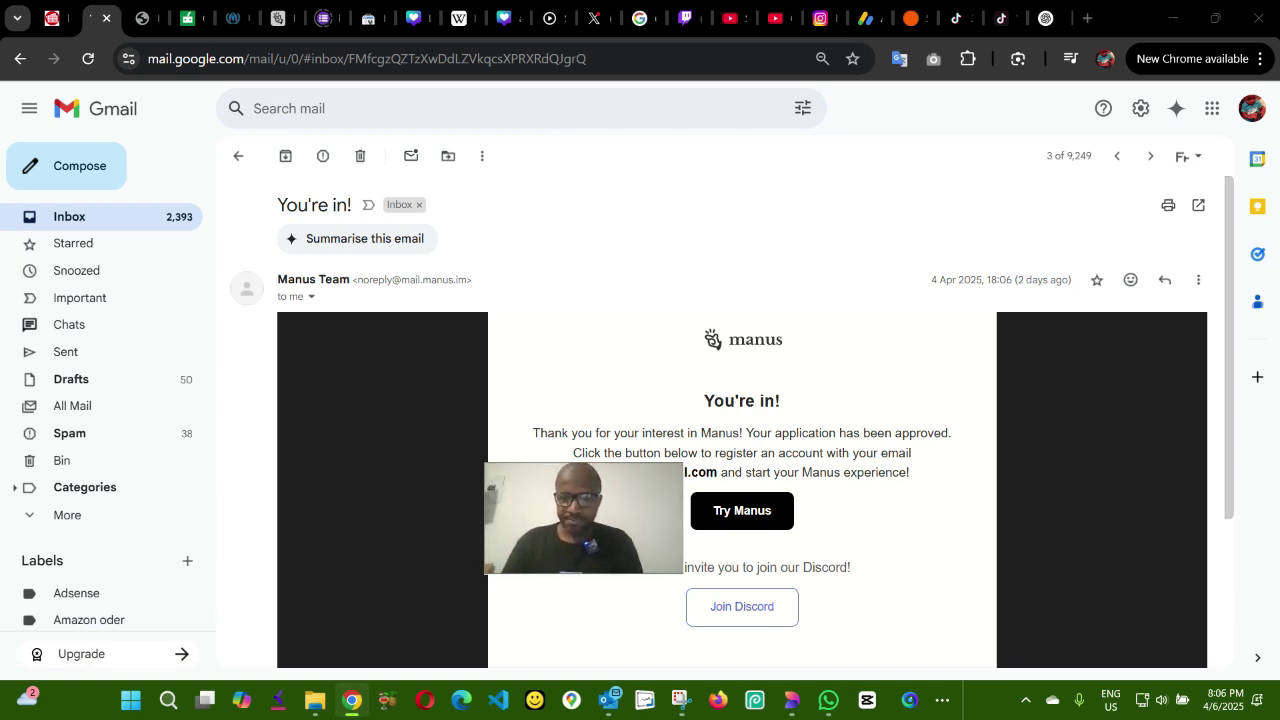
{"action": "mouse_move", "coordinate": [625, 481]}
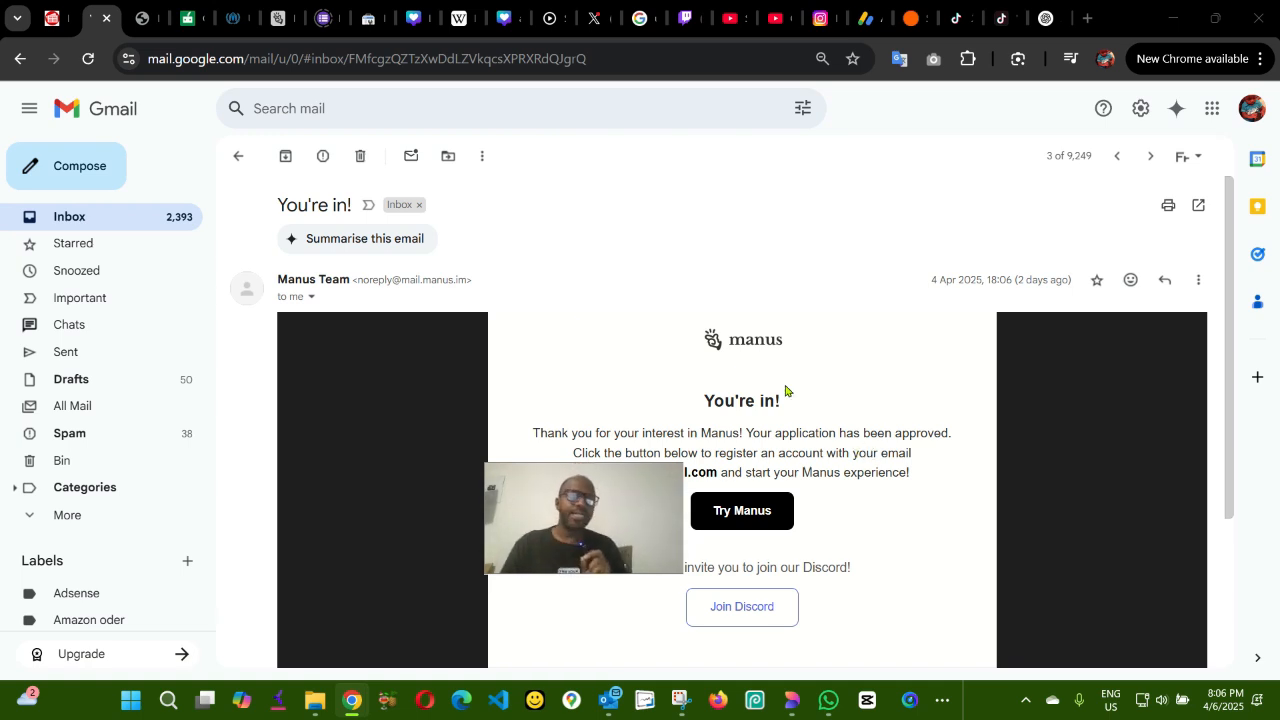
{"action": "mouse_move", "coordinate": [421, 142]}
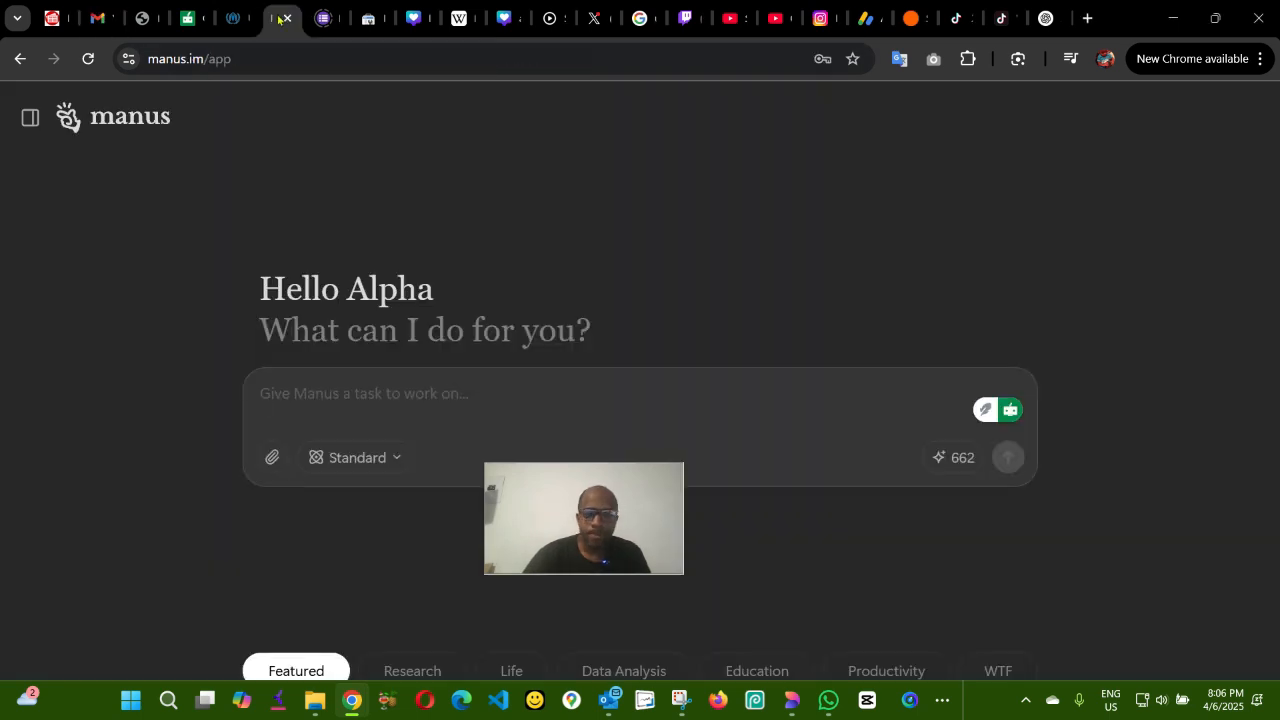
{"action": "mouse_move", "coordinate": [606, 533]}
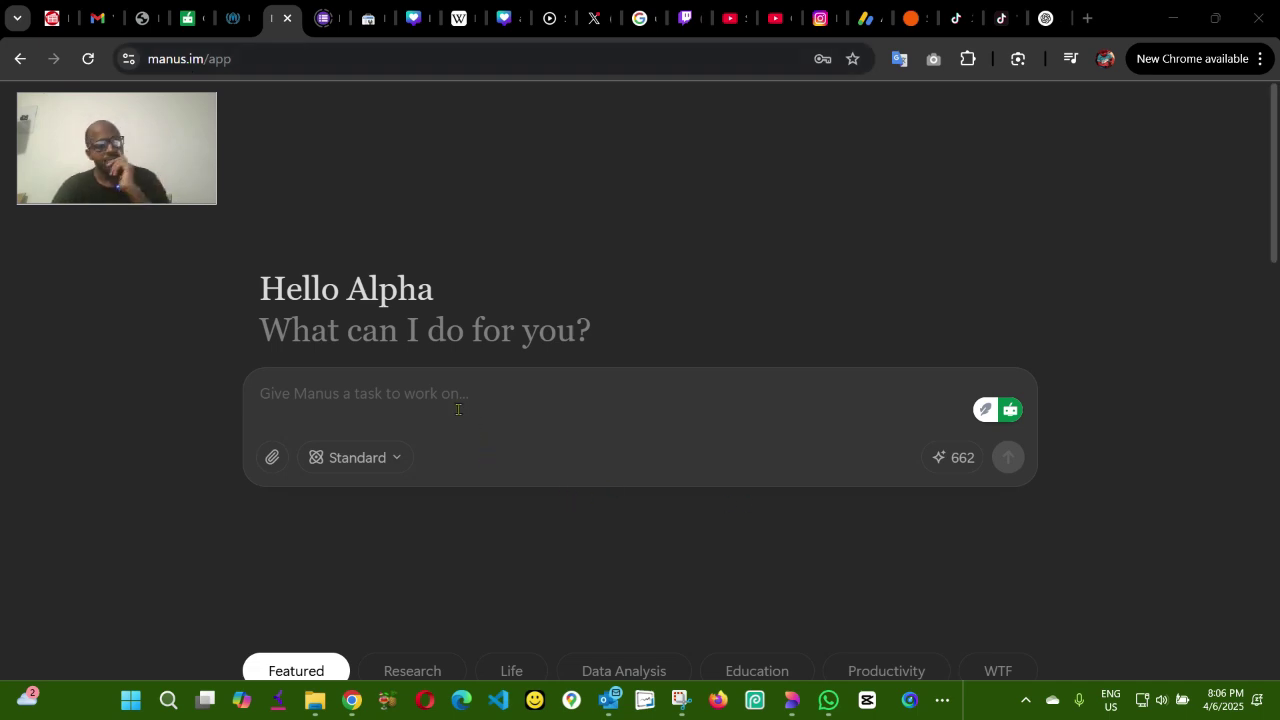
{"action": "mouse_move", "coordinate": [412, 424]}
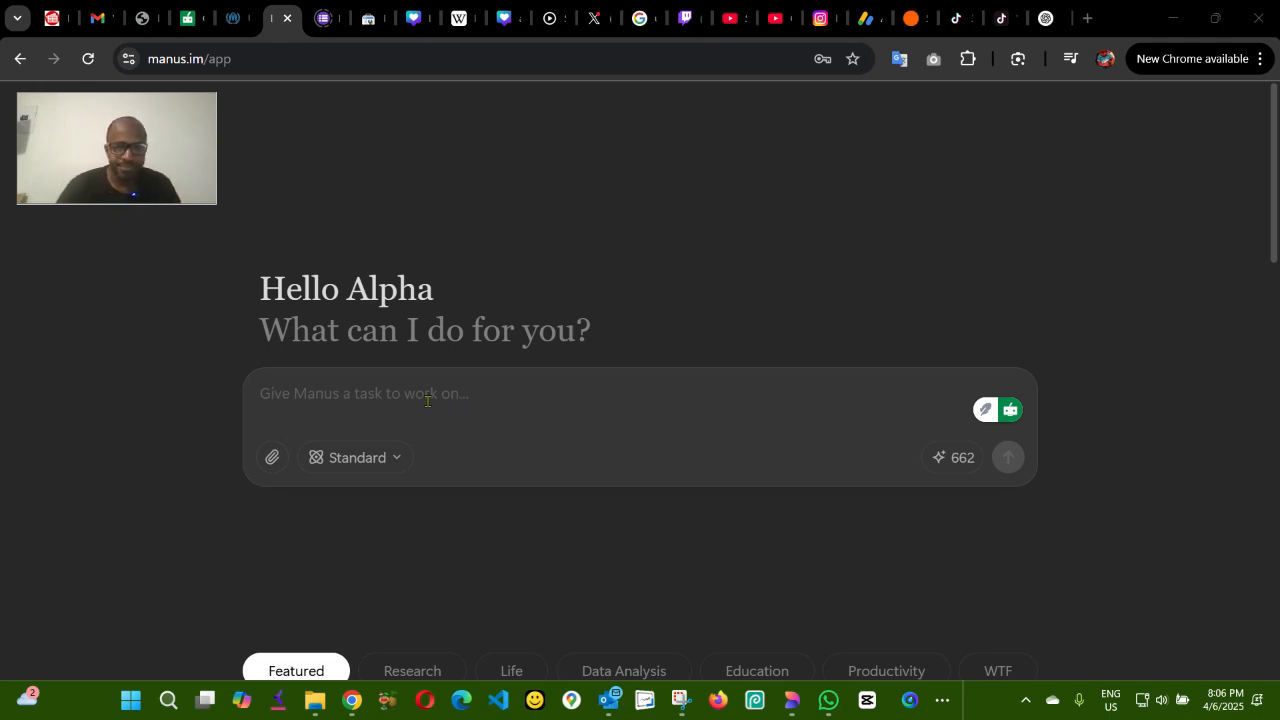
Step: Send Manus the task 'write a landing page about "SEO in Kenya"'
{"action": "left_click", "coordinate": [427, 393]}
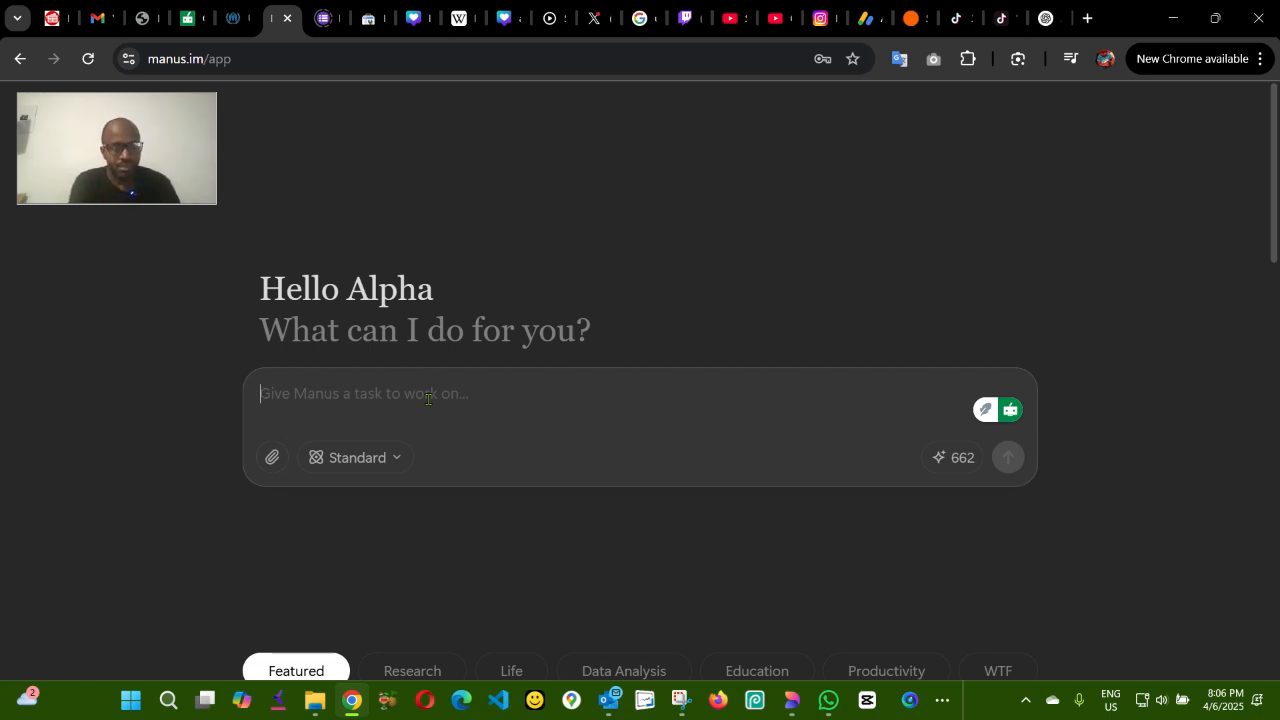
{"action": "type", "text": "write a l"}
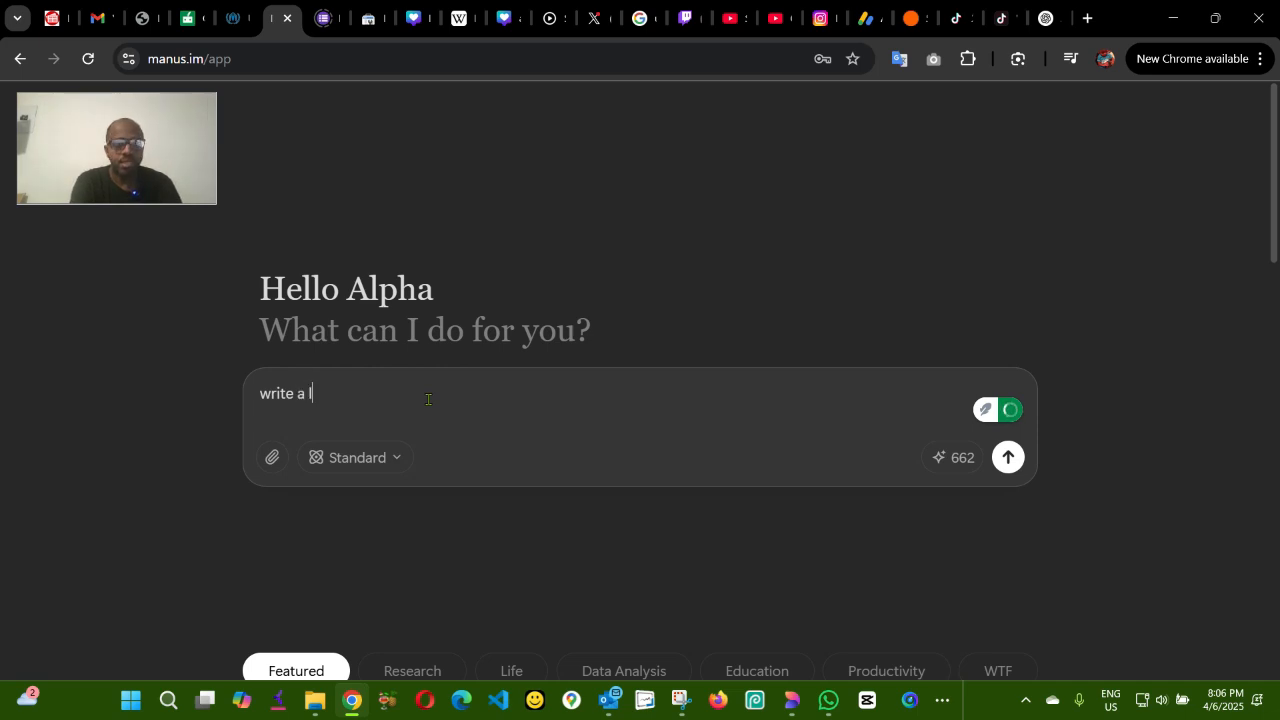
{"action": "type", "text": "anding"}
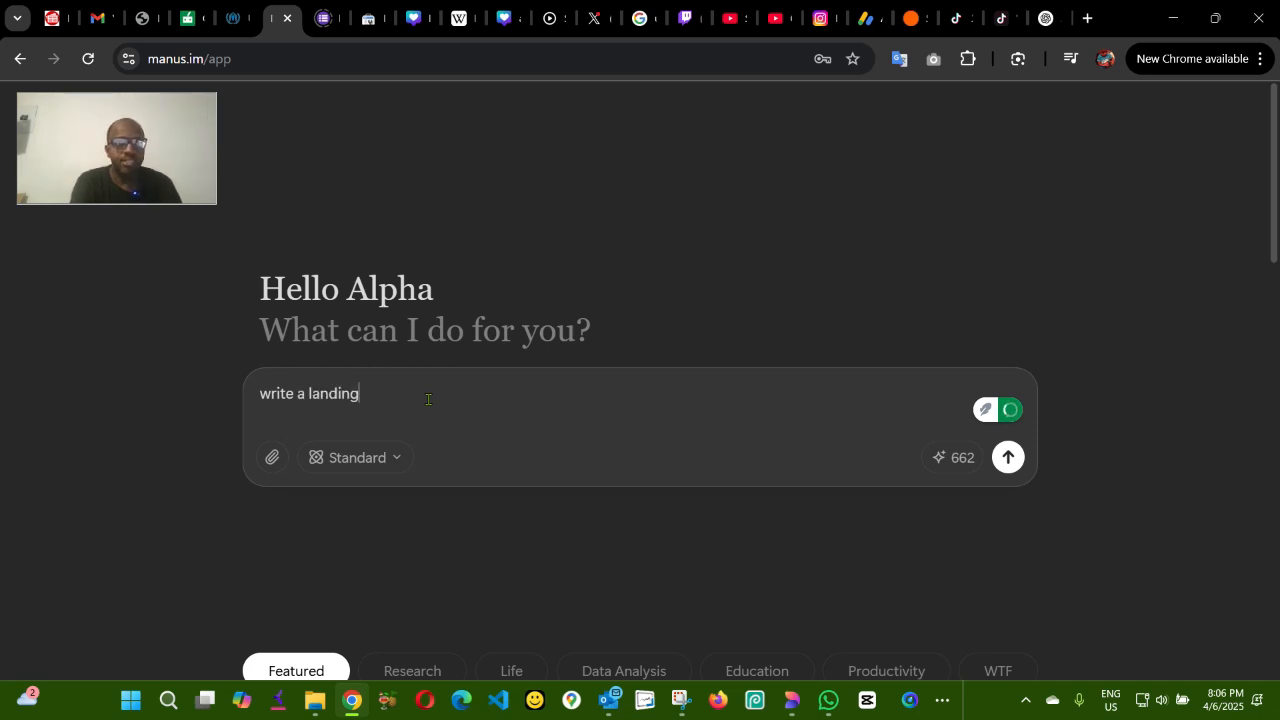
{"action": "type", "text": "page"}
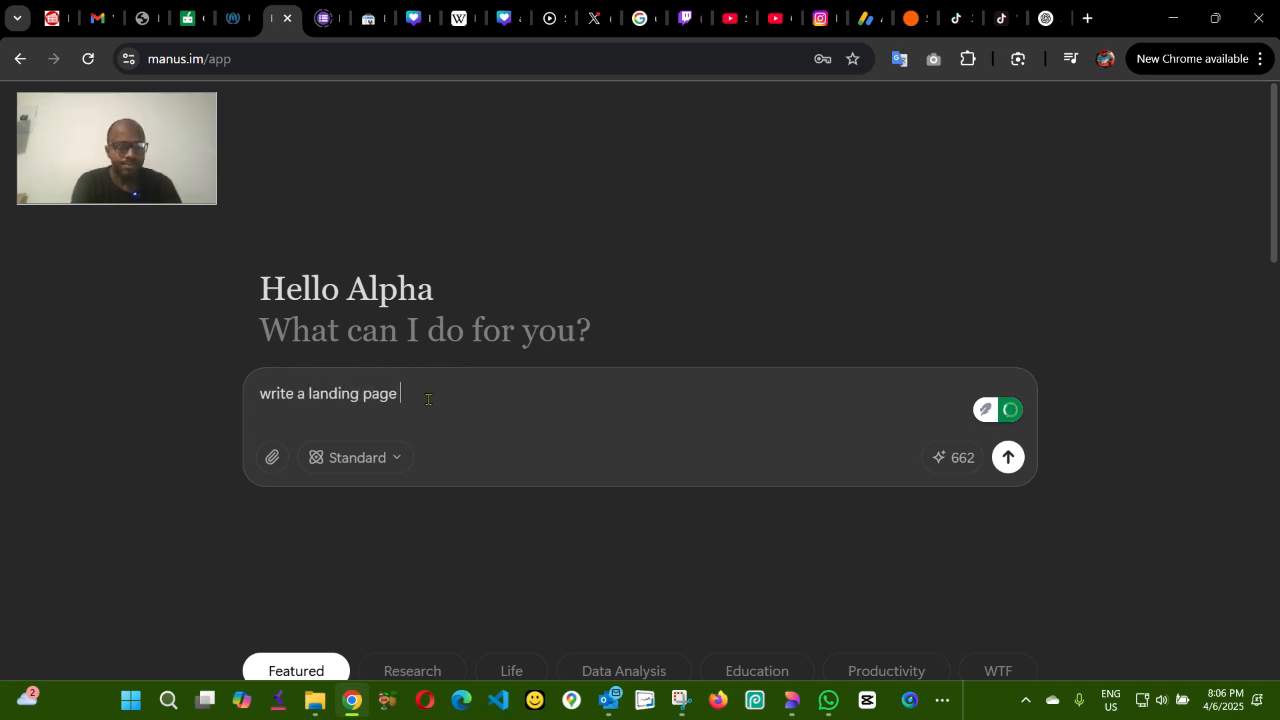
{"action": "type", "text": "about"}
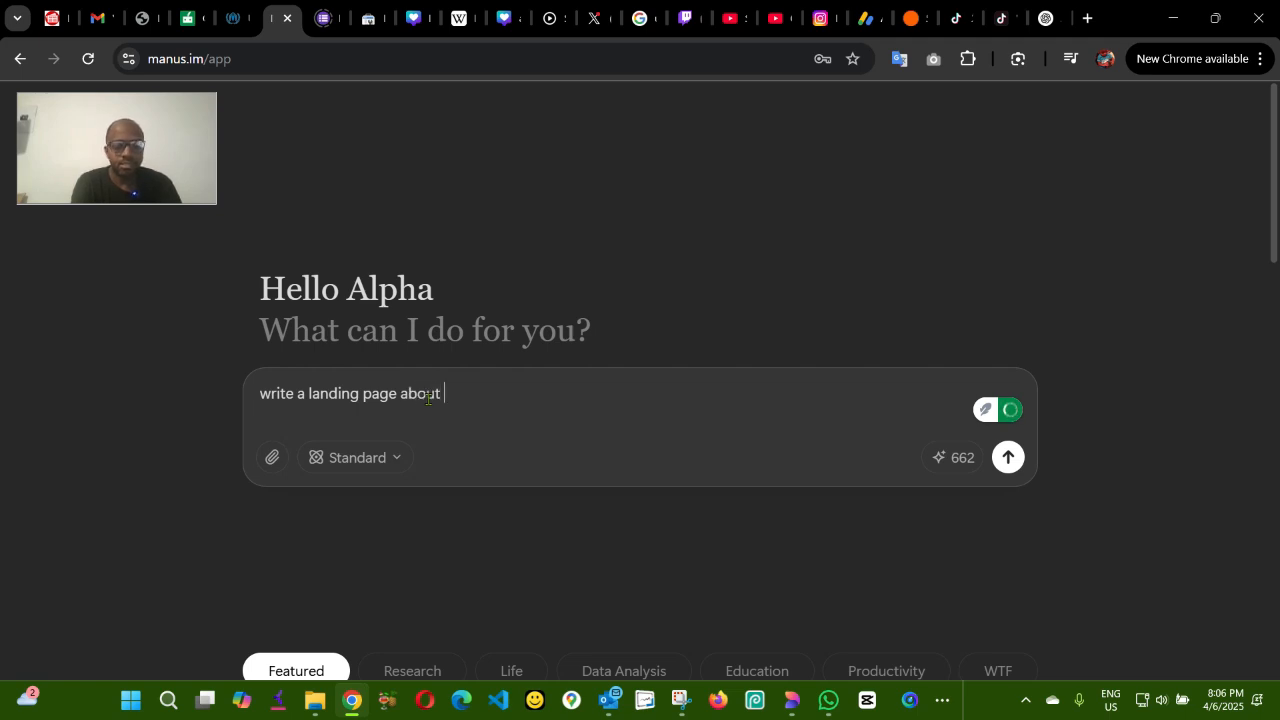
{"action": "type", "text": "\"S"}
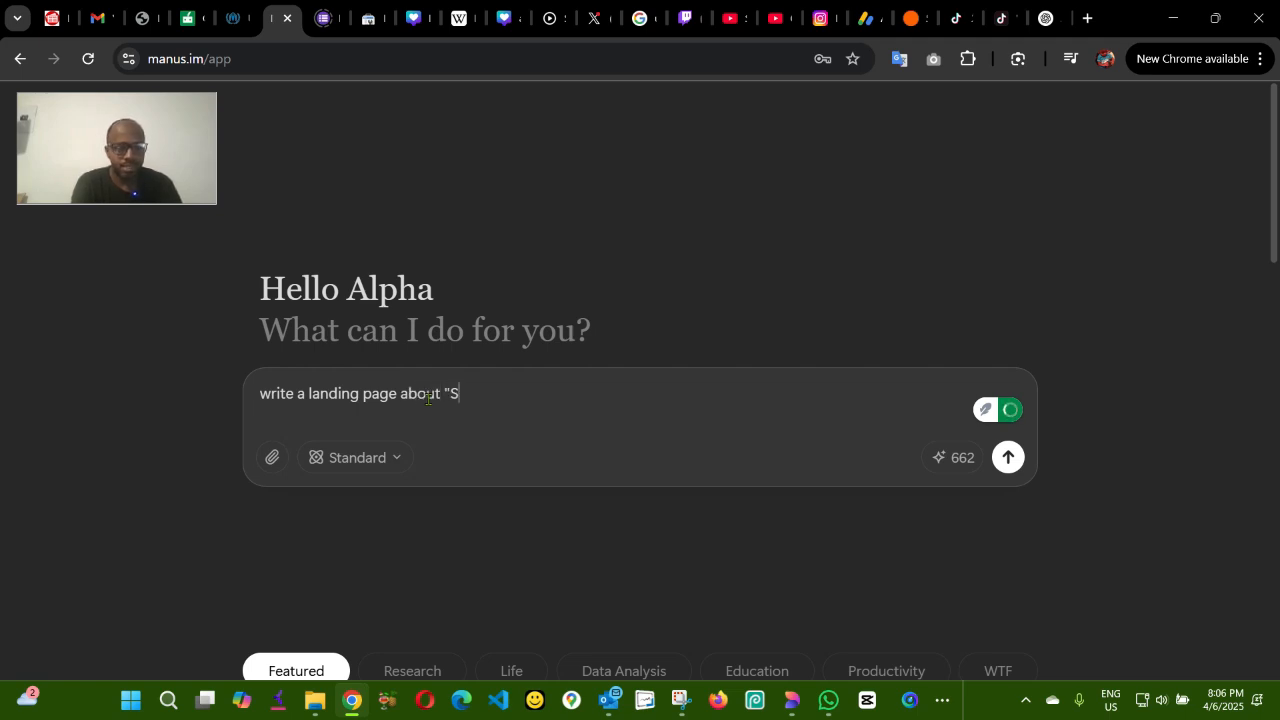
{"action": "type", "text": "EO in"}
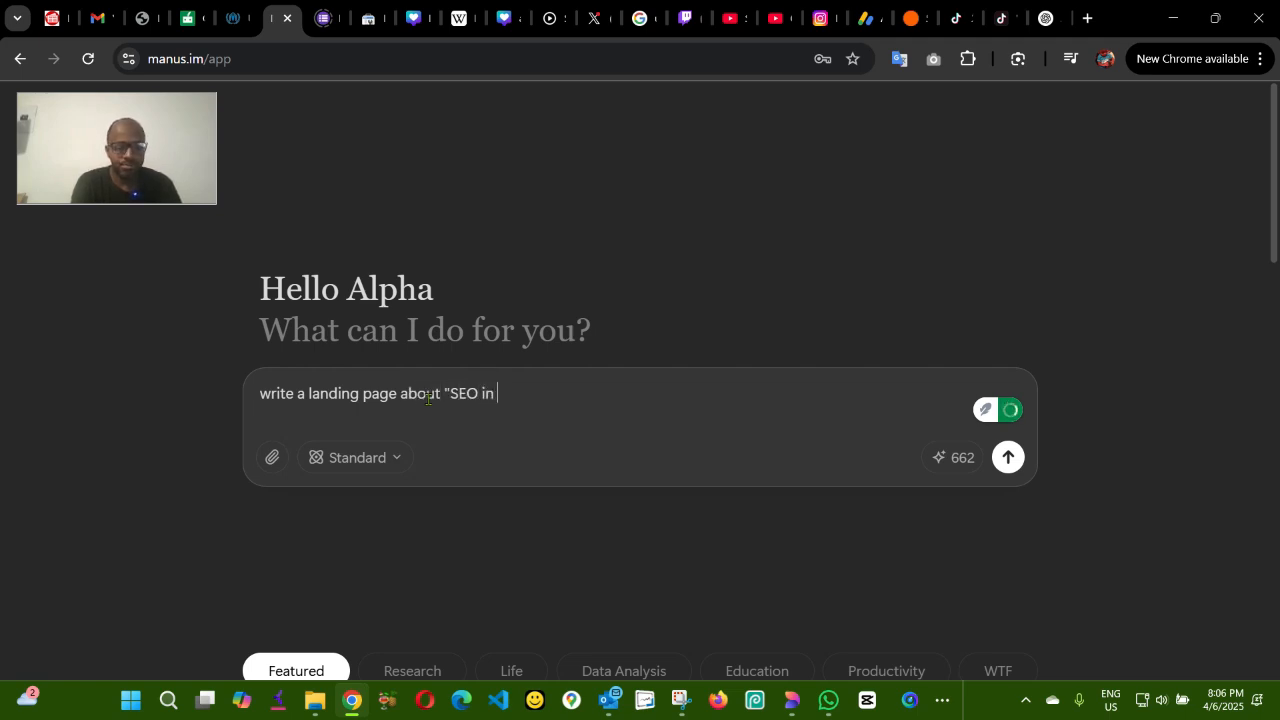
{"action": "type", "text": "Kenya"}
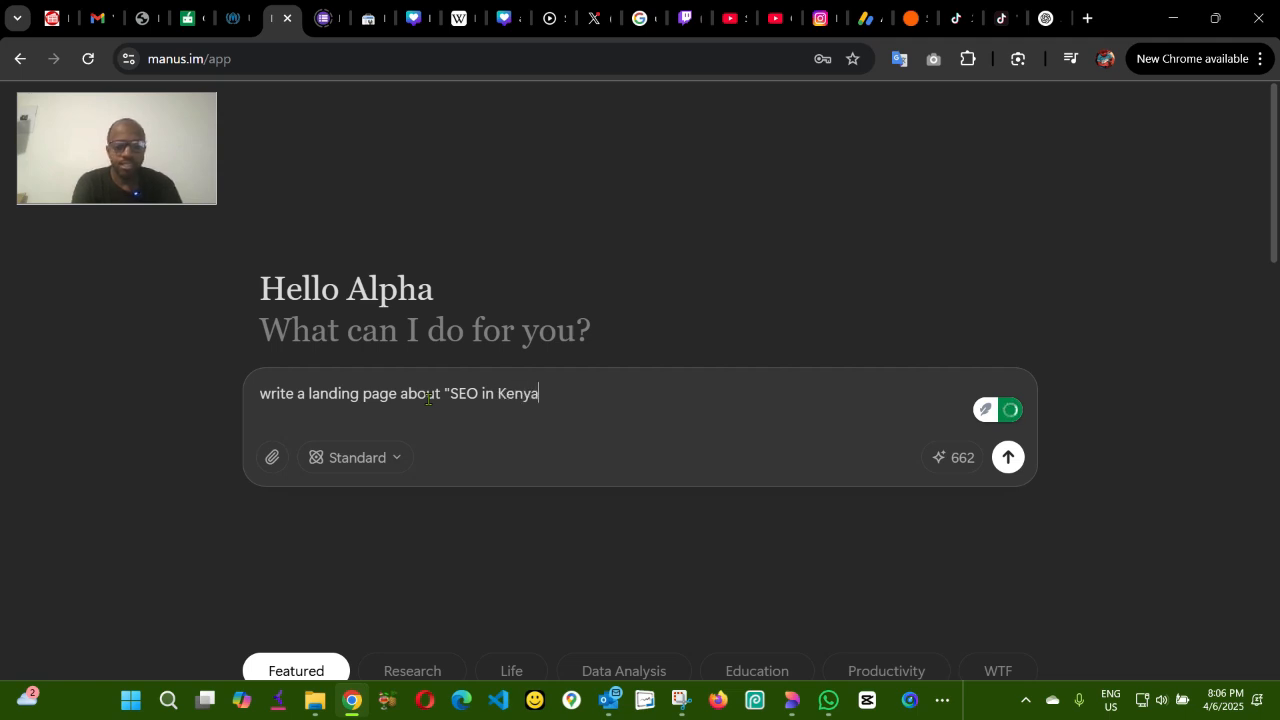
{"action": "type", "text": "\""}
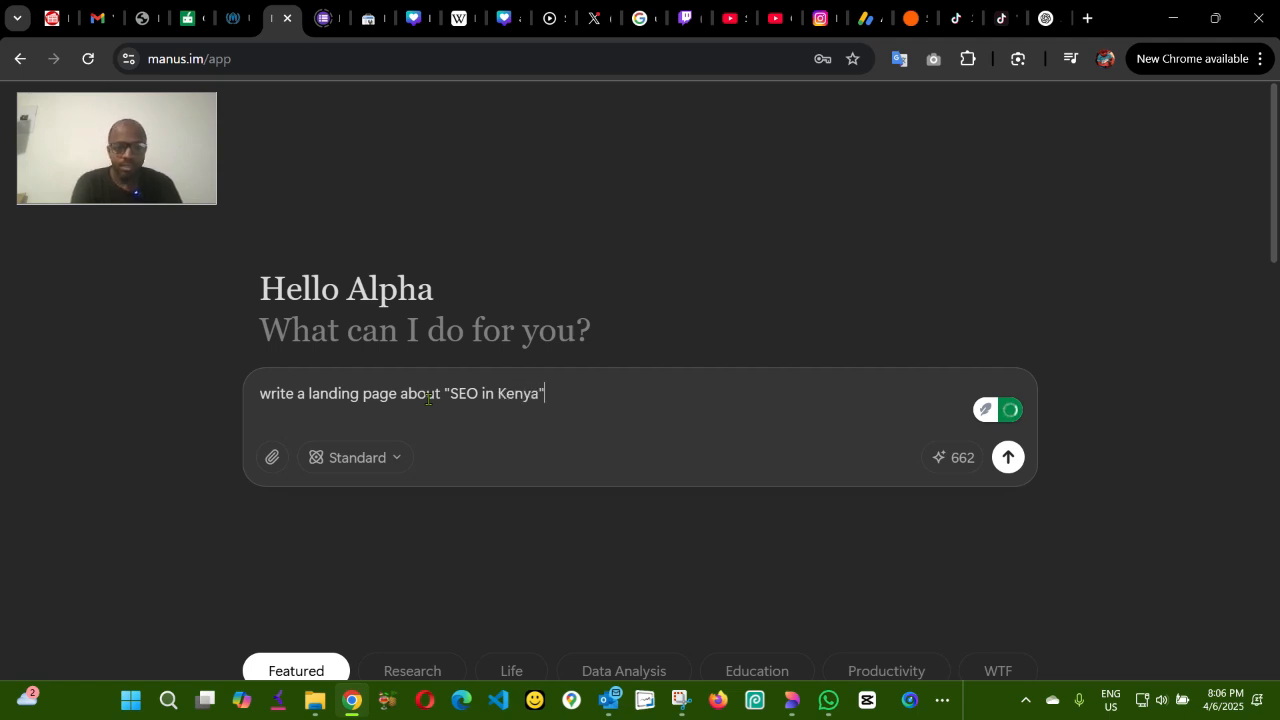
{"action": "left_click", "coordinate": [1007, 457]}
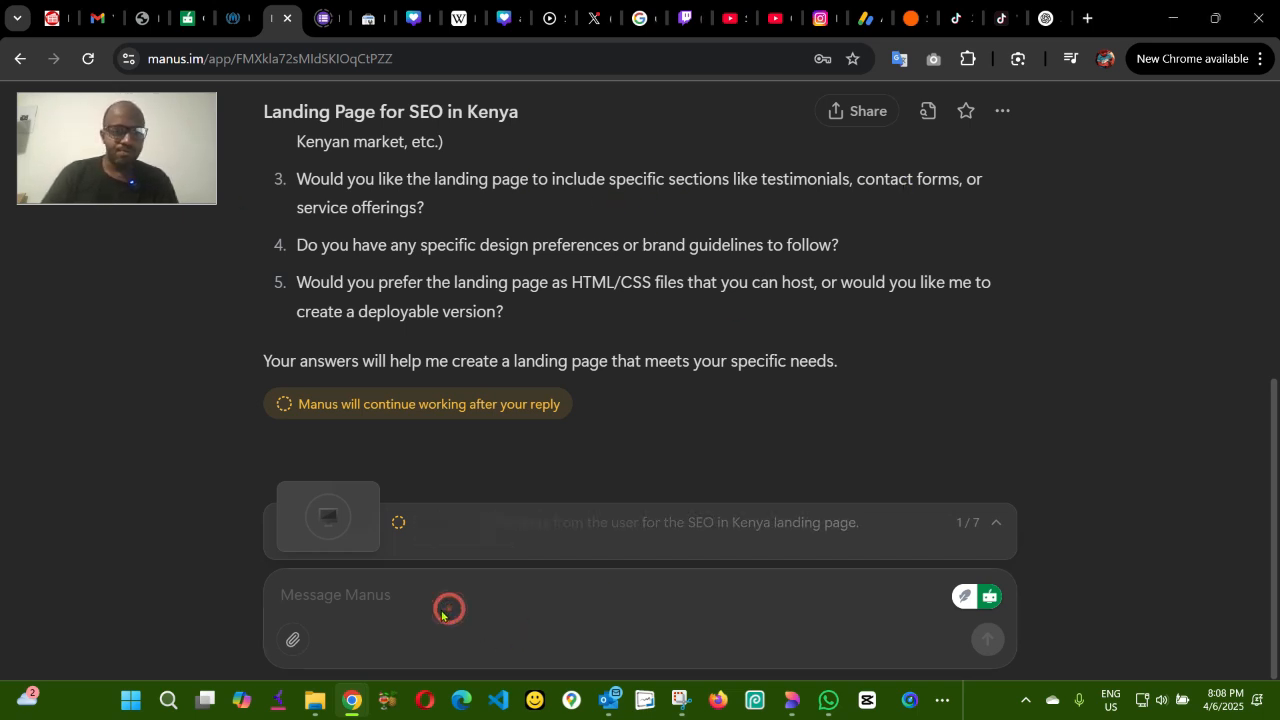
Step: Reply 'yes for all' to Manus's clarifying questions
{"action": "type", "text": "yes for"}
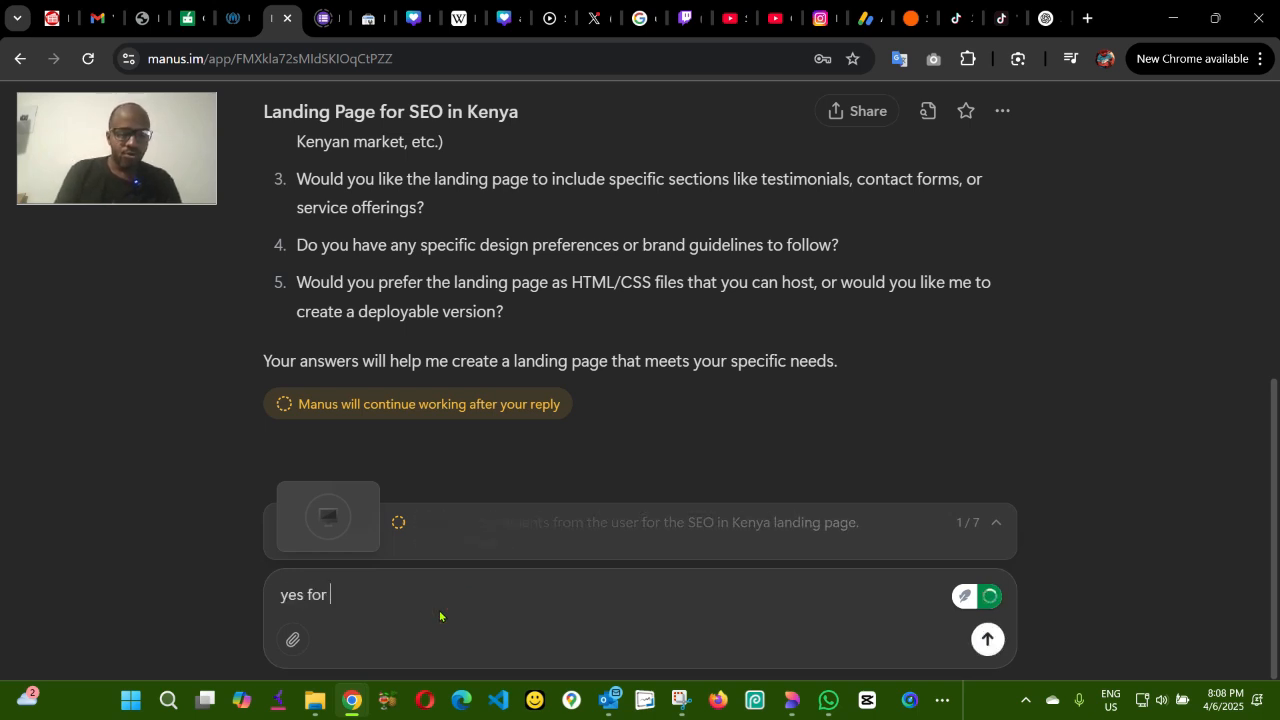
{"action": "type", "text": "all"}
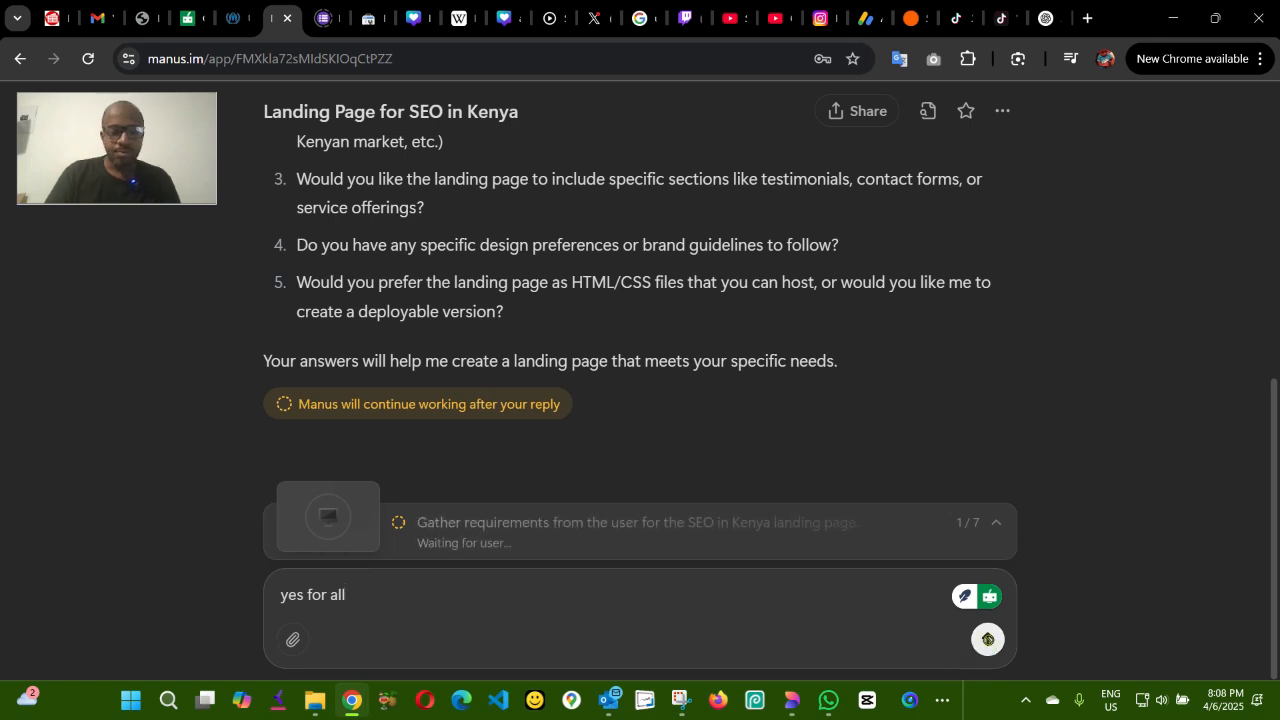
{"action": "left_click", "coordinate": [987, 639]}
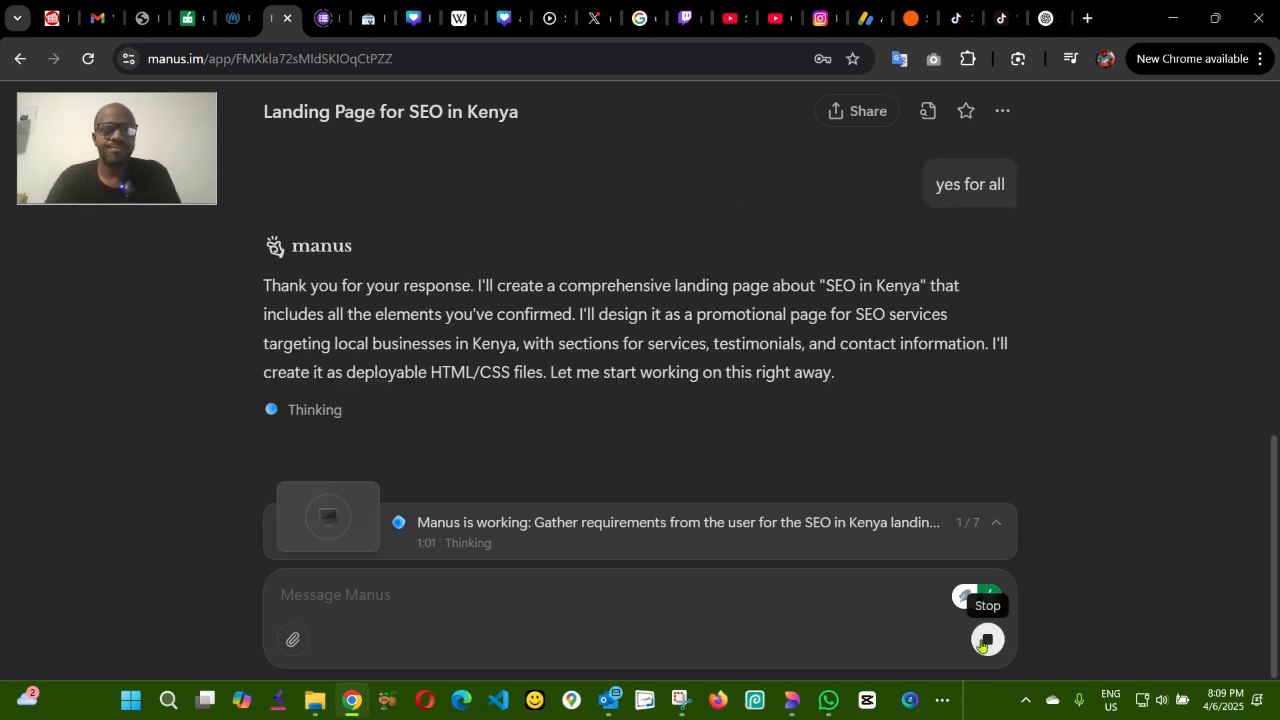
{"action": "mouse_move", "coordinate": [670, 479]}
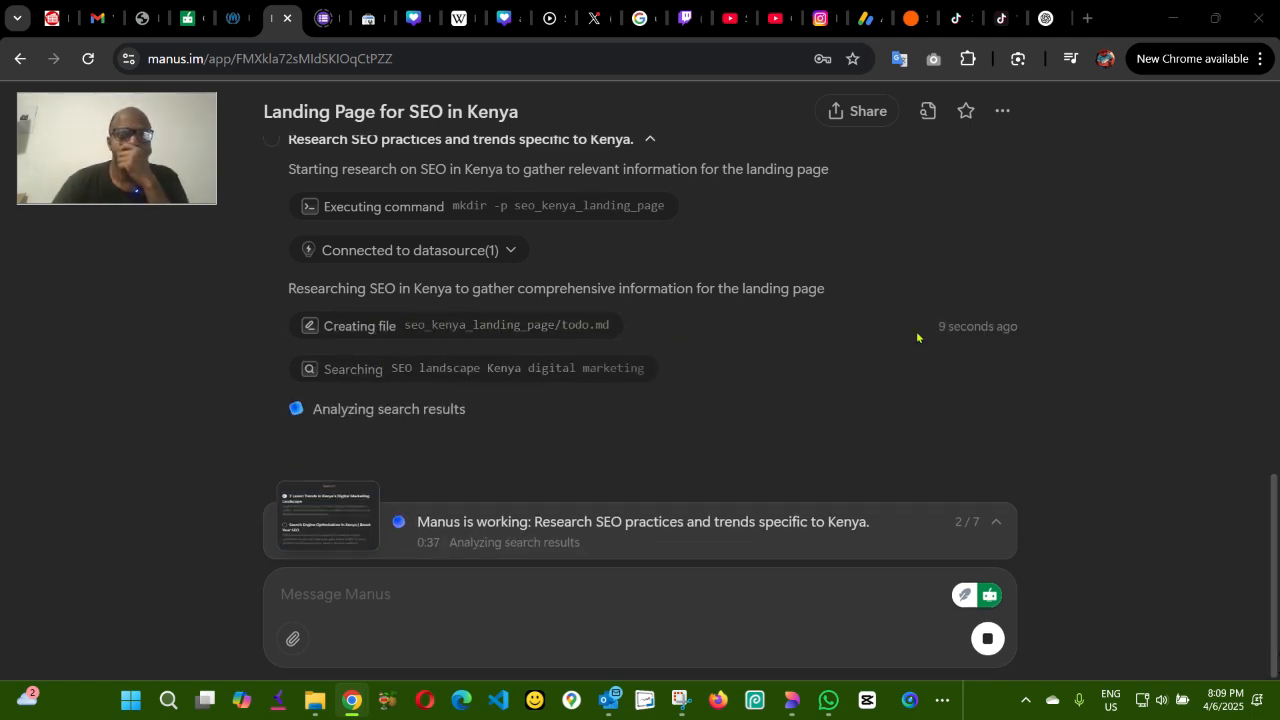
{"action": "mouse_move", "coordinate": [362, 453]}
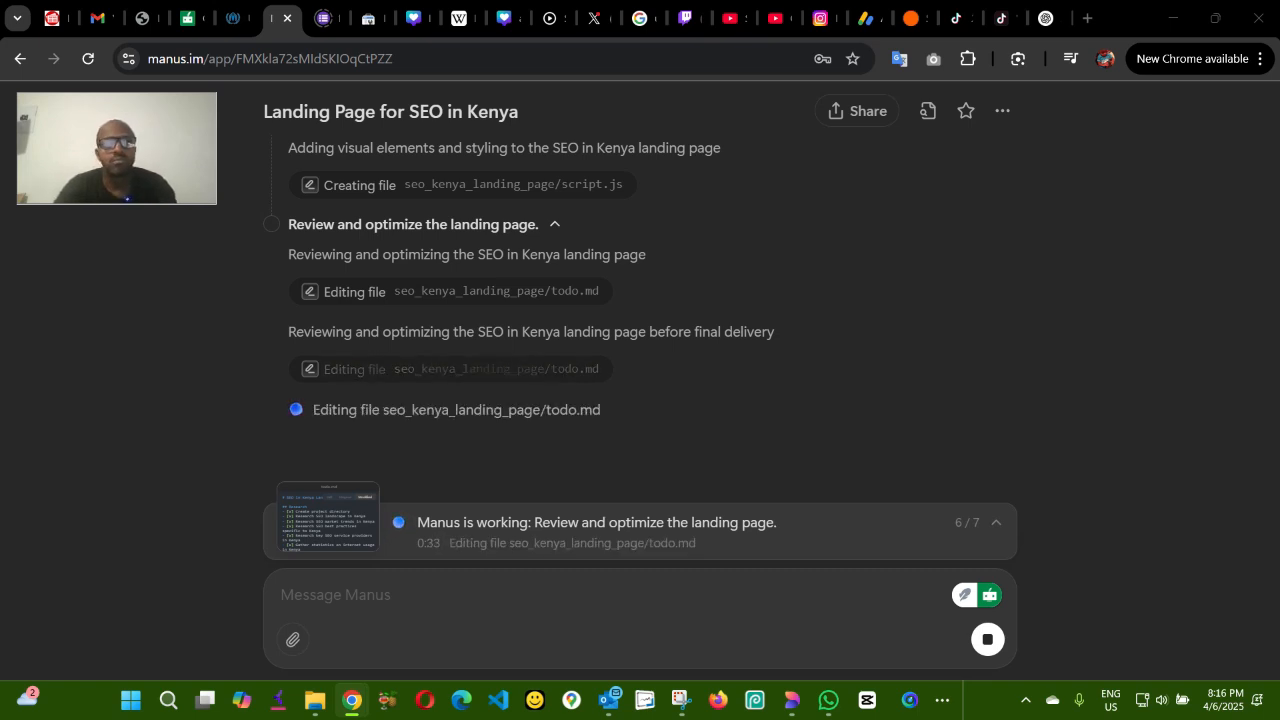
Step: Scroll the Manus chat while the agent reviews and zips the project
{"action": "scroll", "scroll_direction": "down", "scroll_amount": 3}
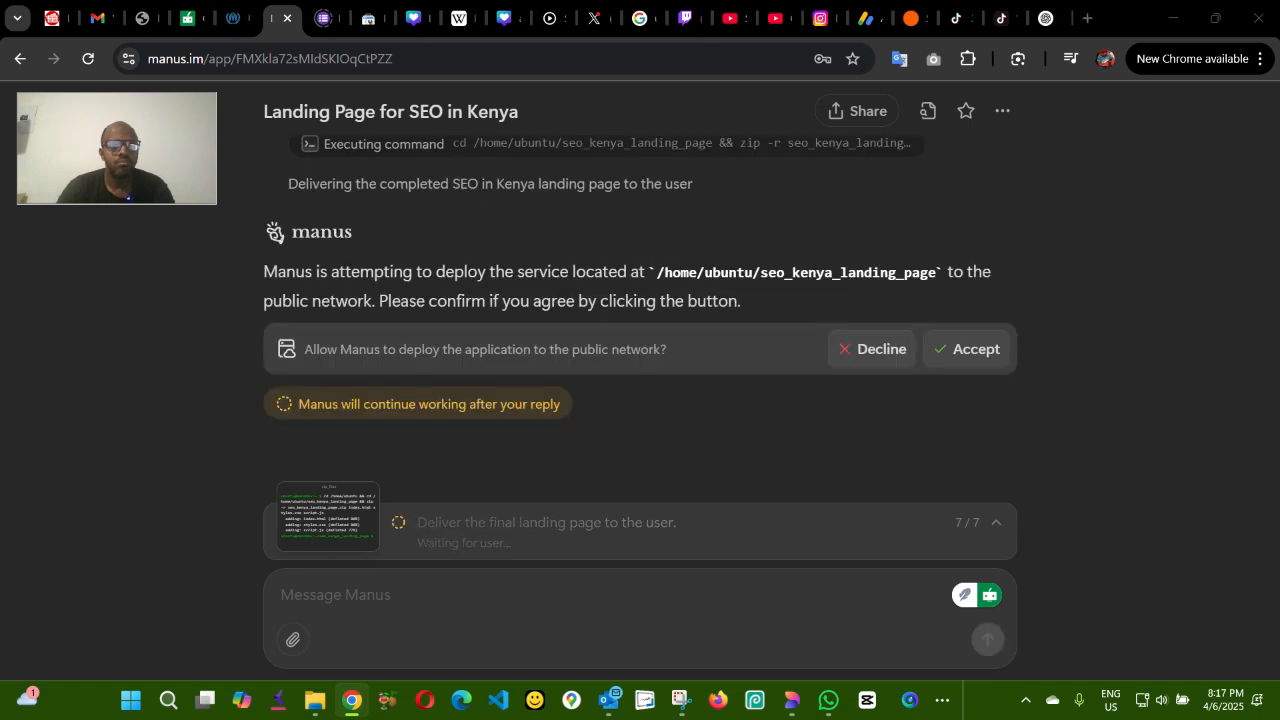
{"action": "mouse_move", "coordinate": [379, 382]}
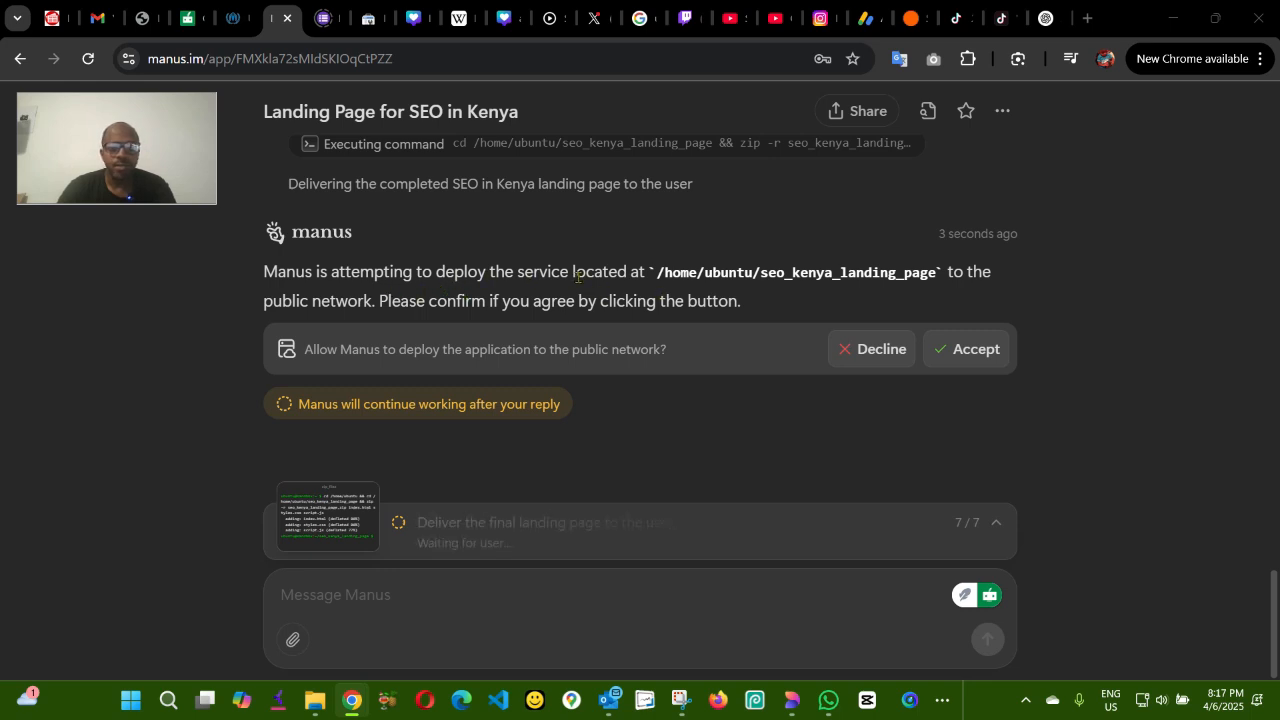
Step: Highlight the deployed folder path and accept public deployment of the landing page
{"action": "left_click_drag", "start_coordinate": [585, 271], "coordinate": [810, 271]}
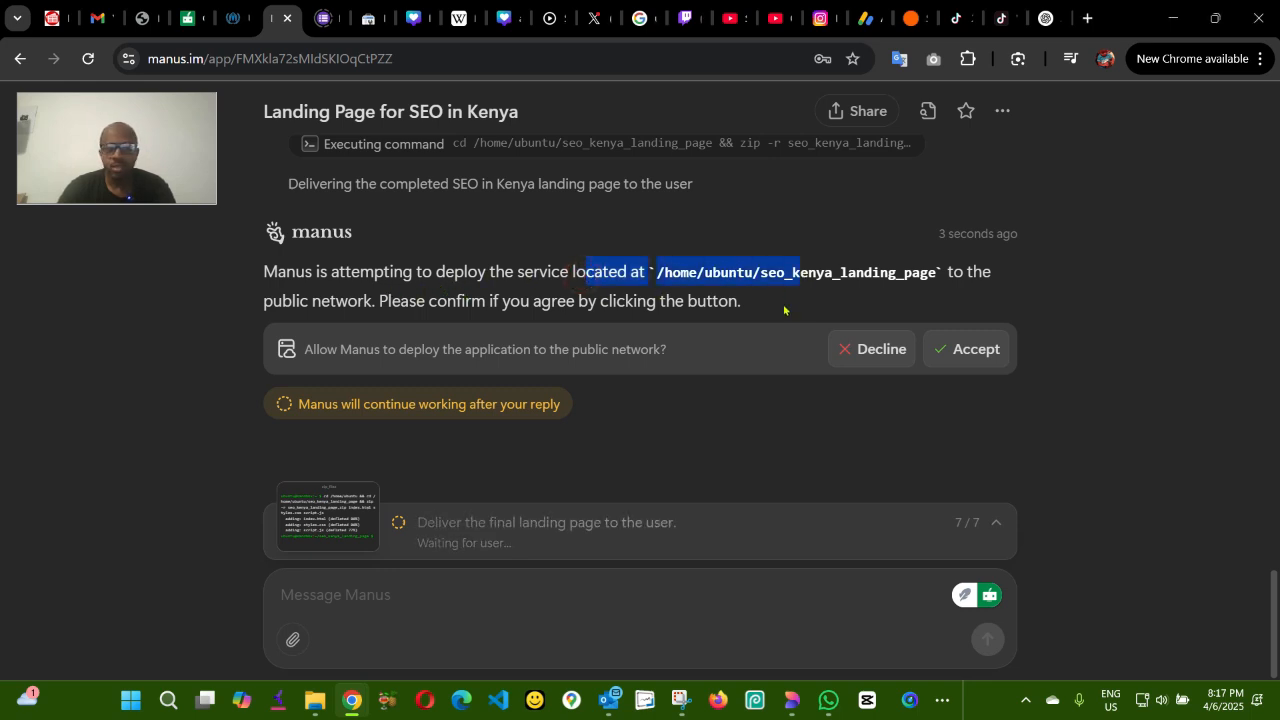
{"action": "left_click", "coordinate": [968, 349]}
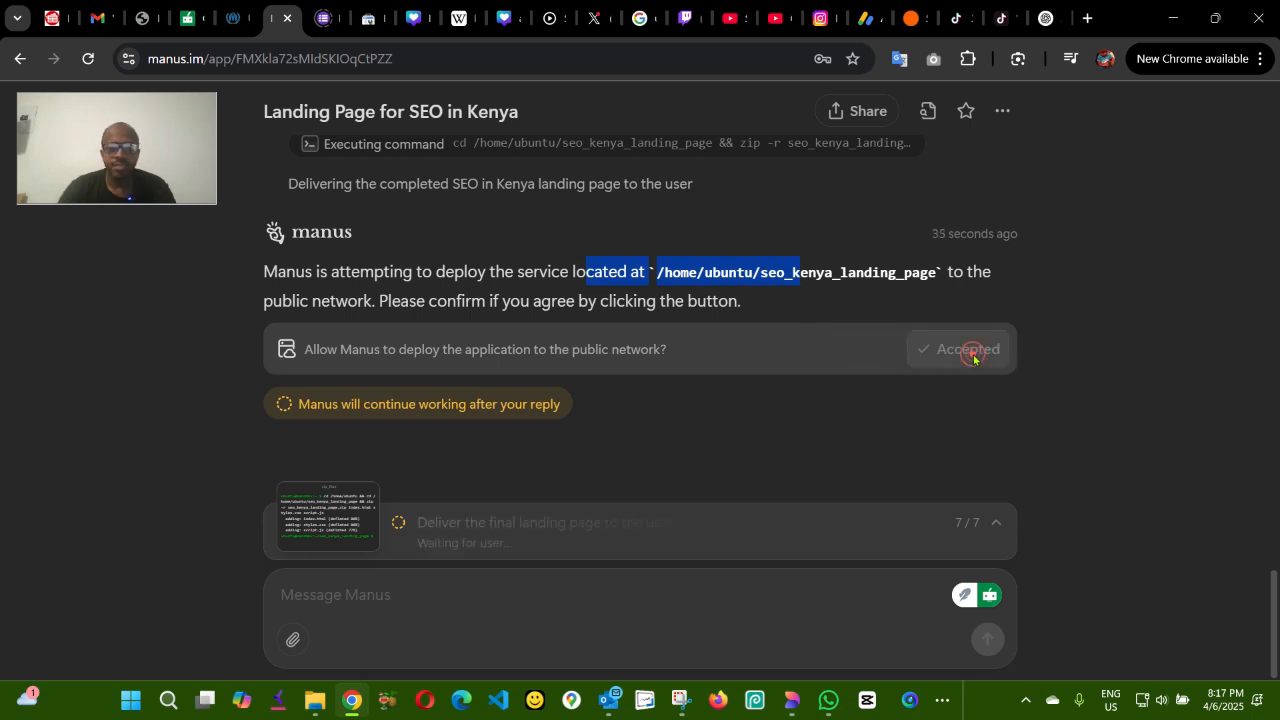
{"action": "left_click", "coordinate": [969, 349]}
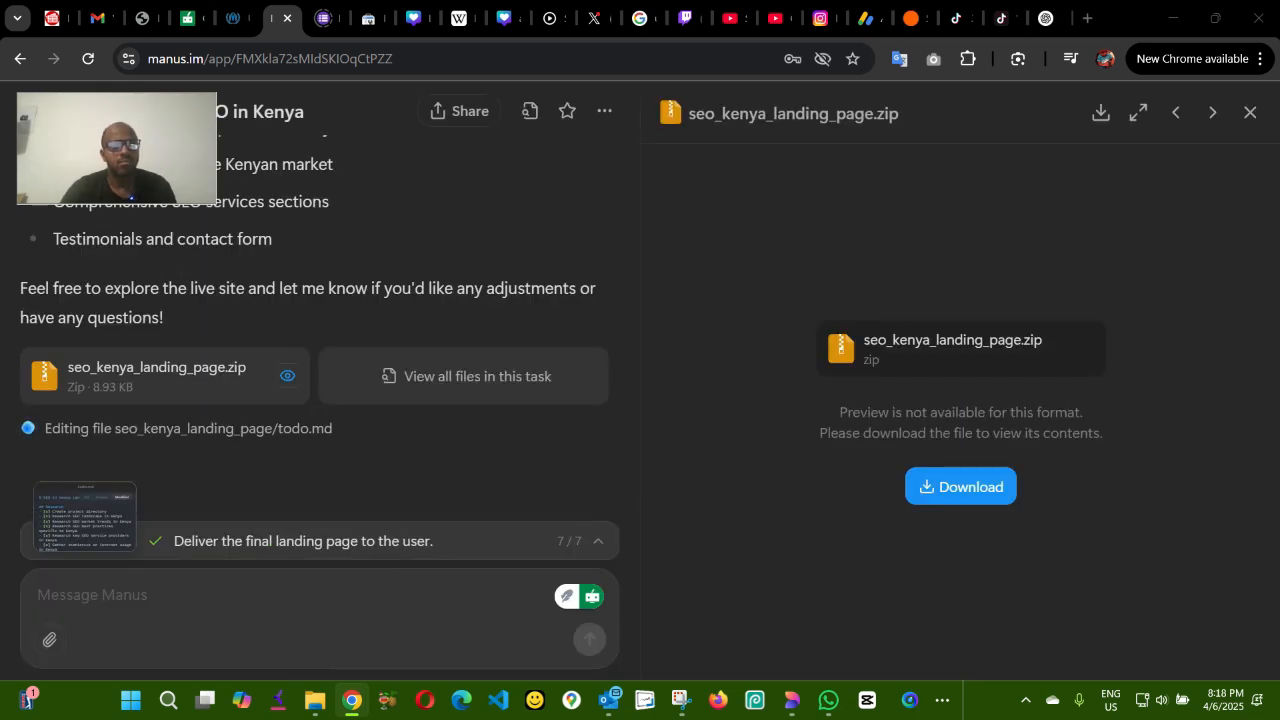
{"action": "mouse_move", "coordinate": [488, 407]}
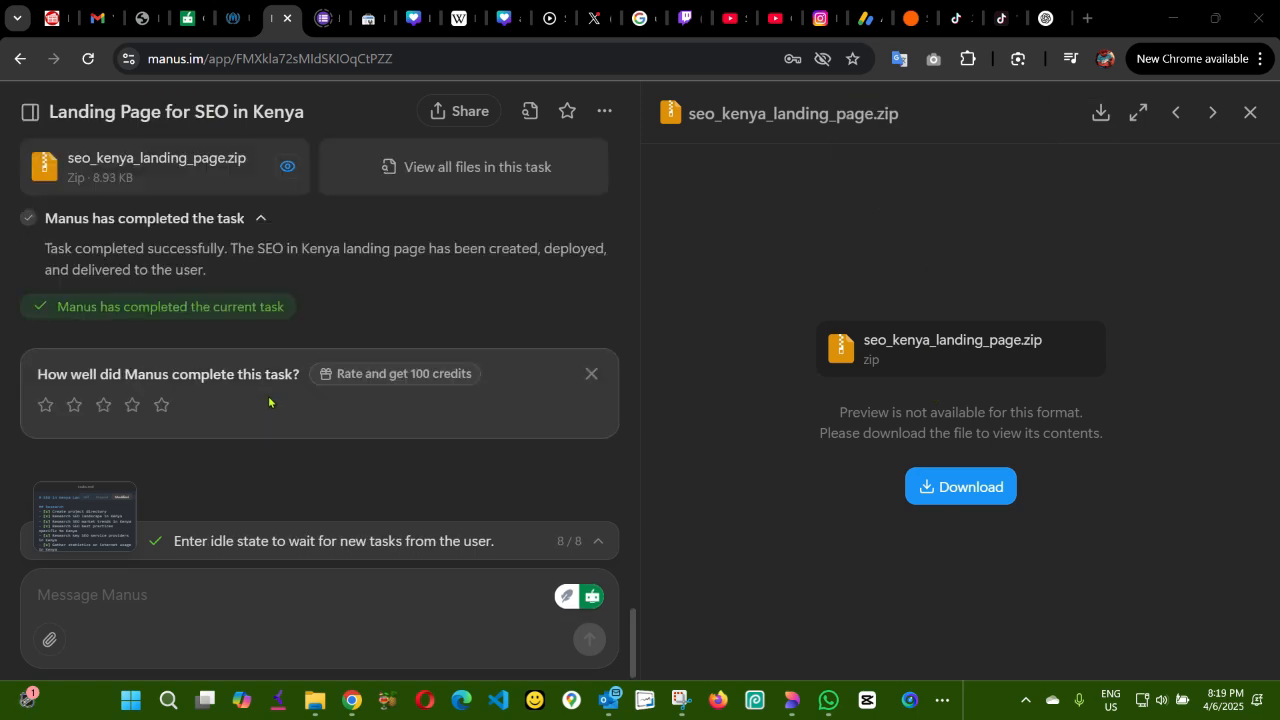
{"action": "mouse_move", "coordinate": [124, 348]}
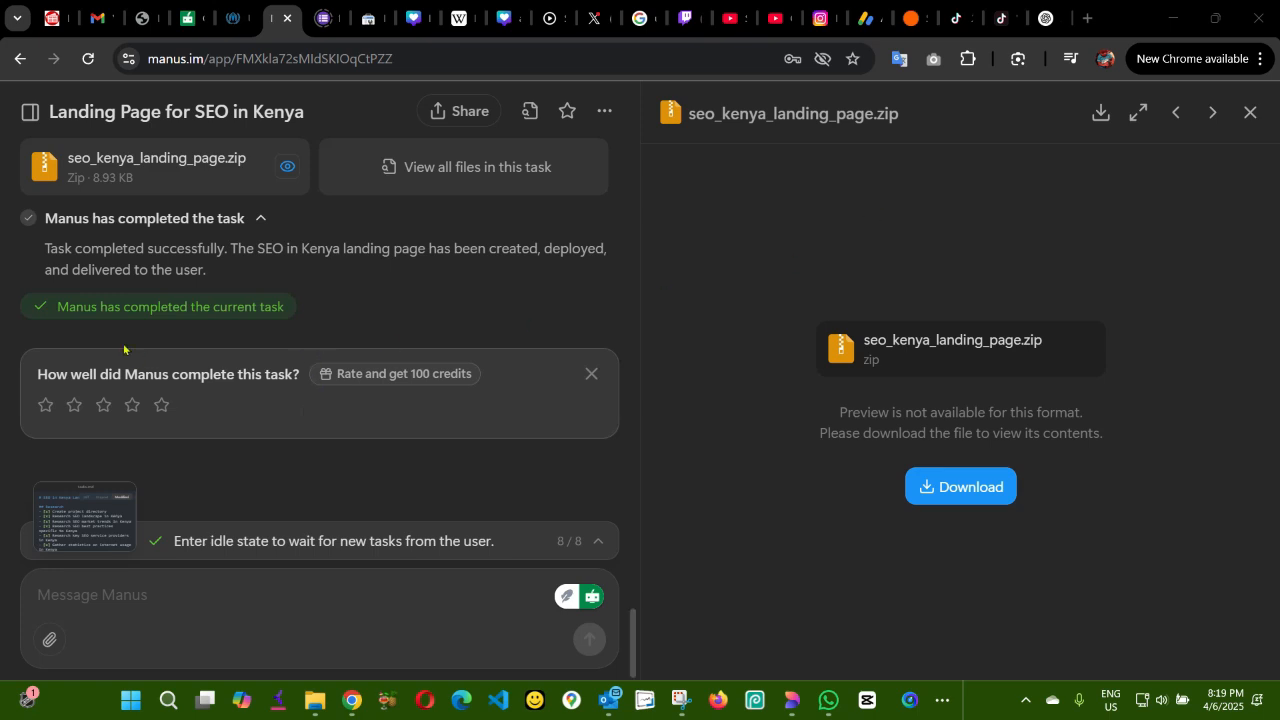
{"action": "mouse_move", "coordinate": [57, 315]}
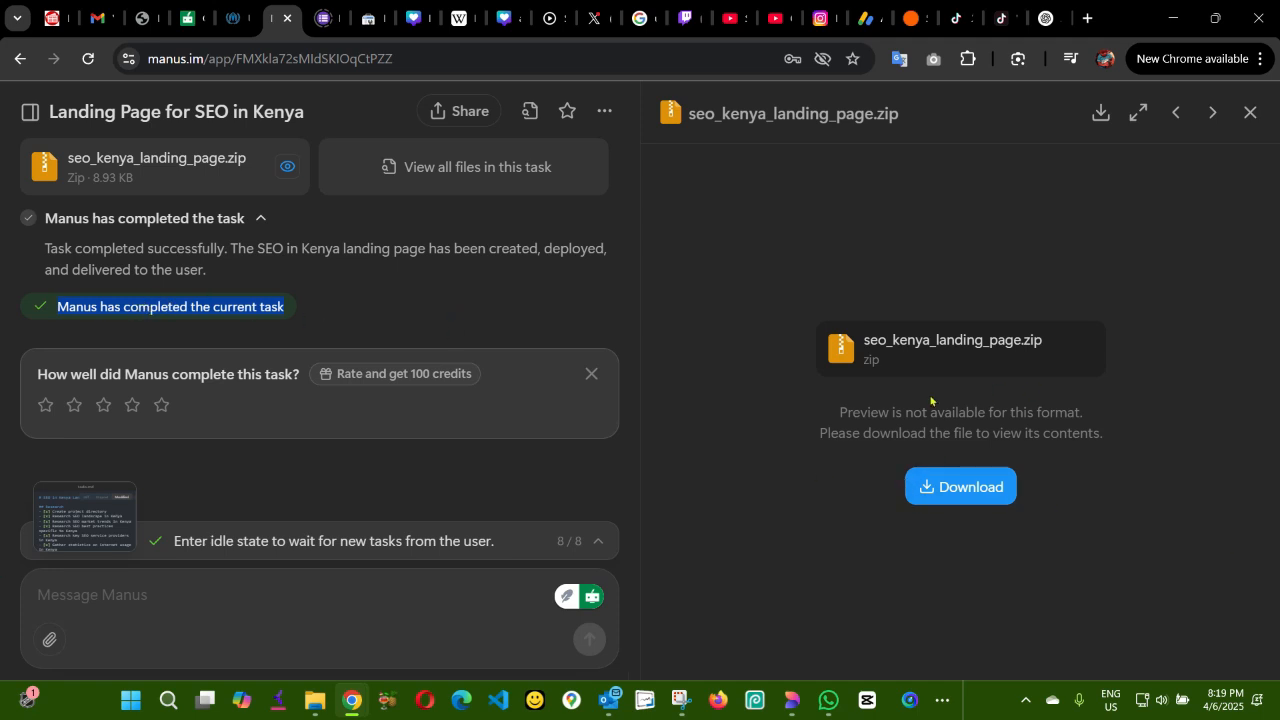
{"action": "mouse_move", "coordinate": [868, 338]}
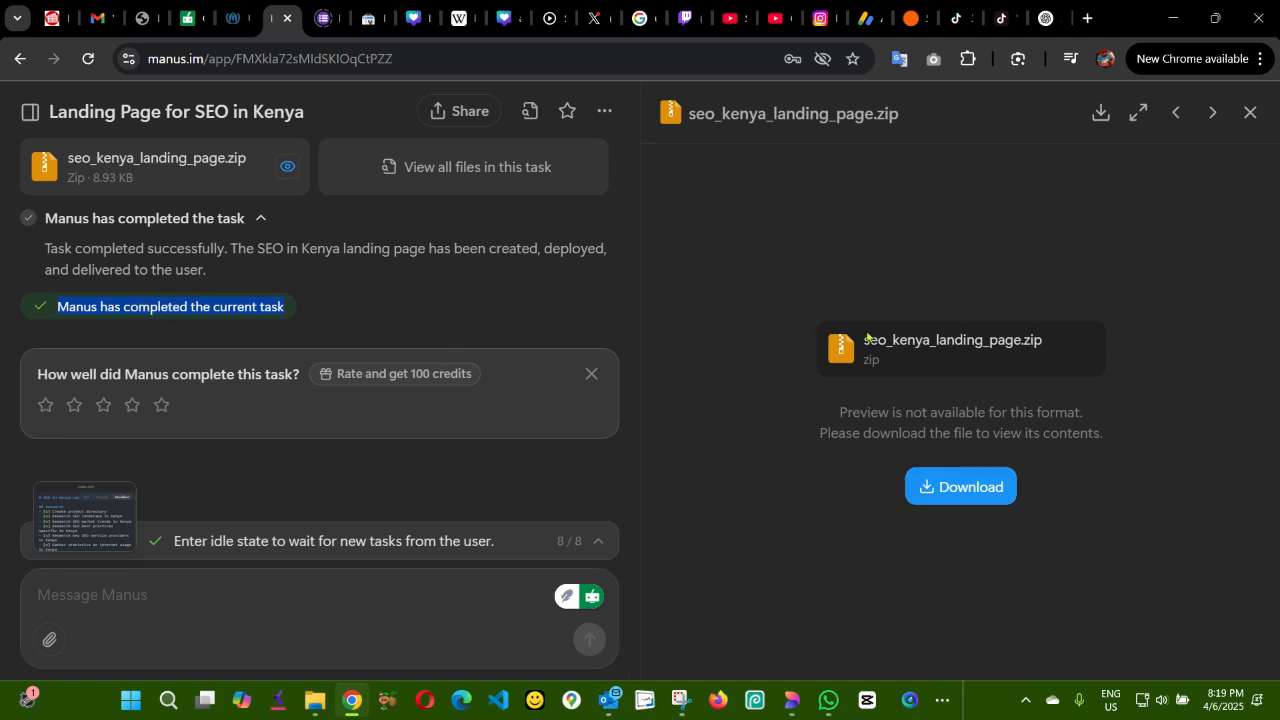
{"action": "mouse_move", "coordinate": [881, 309]}
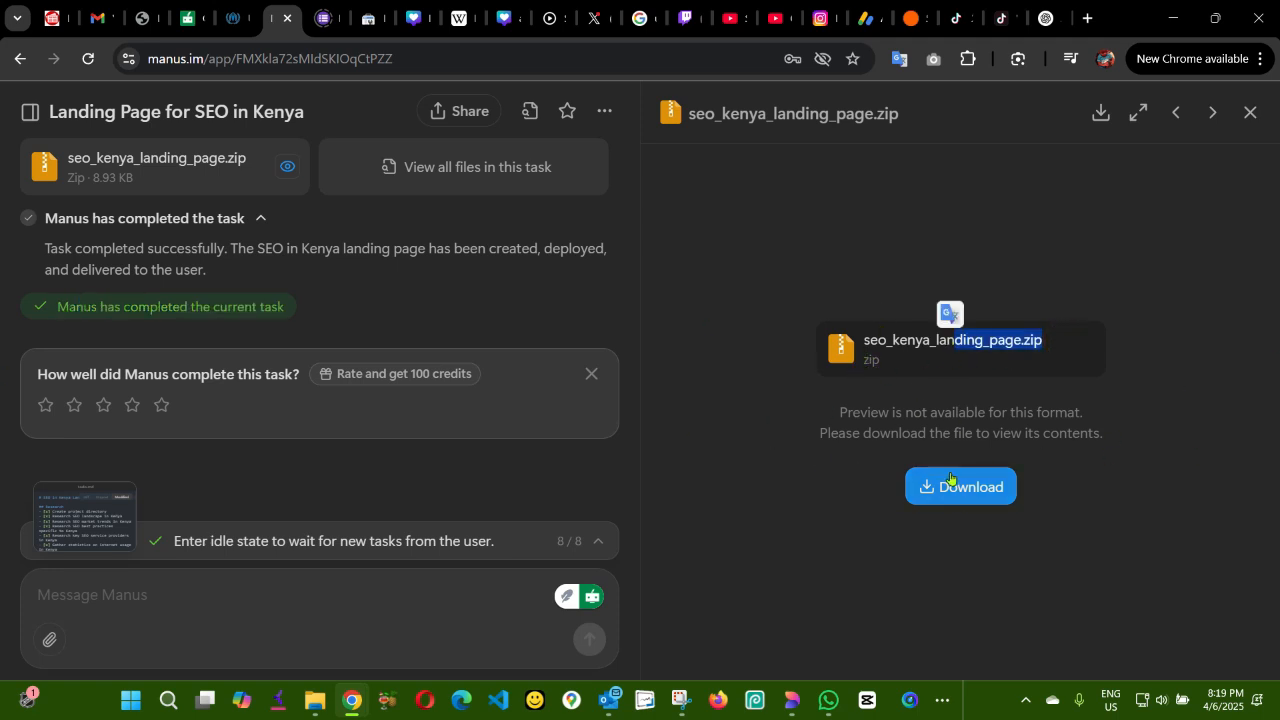
Step: Download seo_kenya_landing_page.zip through Internet Download Manager's Start Download dialog
{"action": "left_click", "coordinate": [961, 486]}
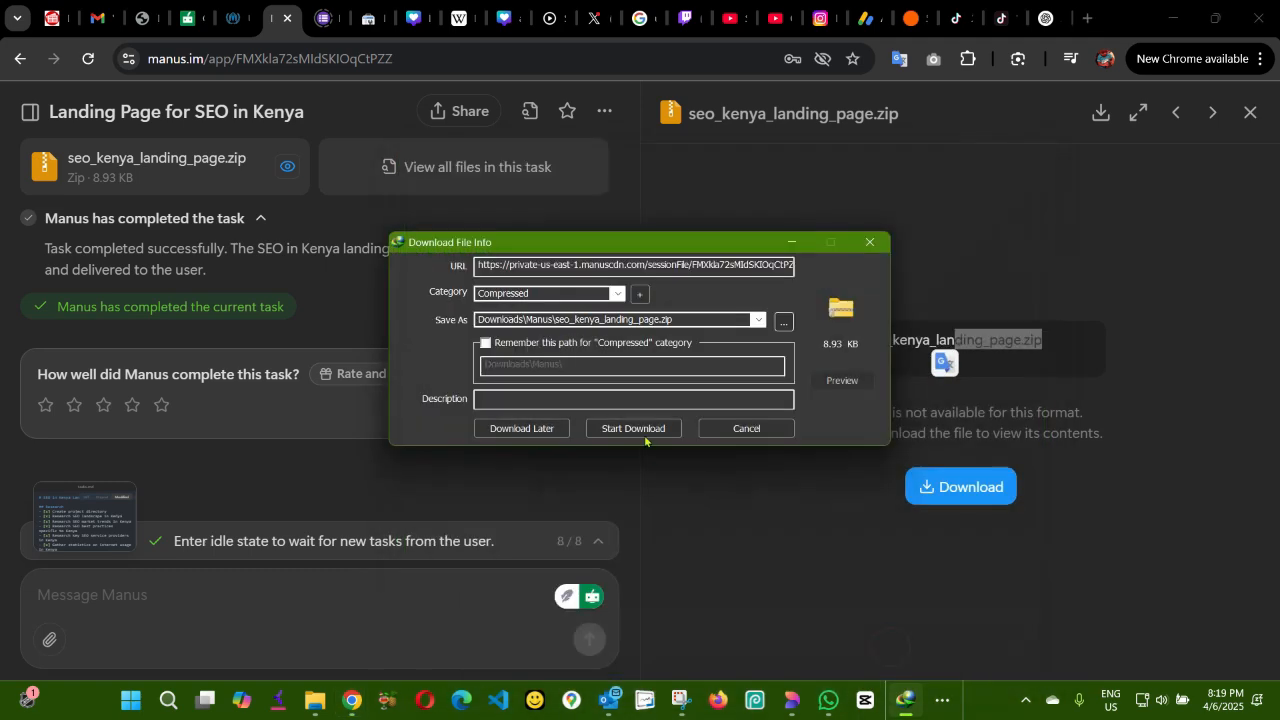
{"action": "left_click", "coordinate": [745, 428]}
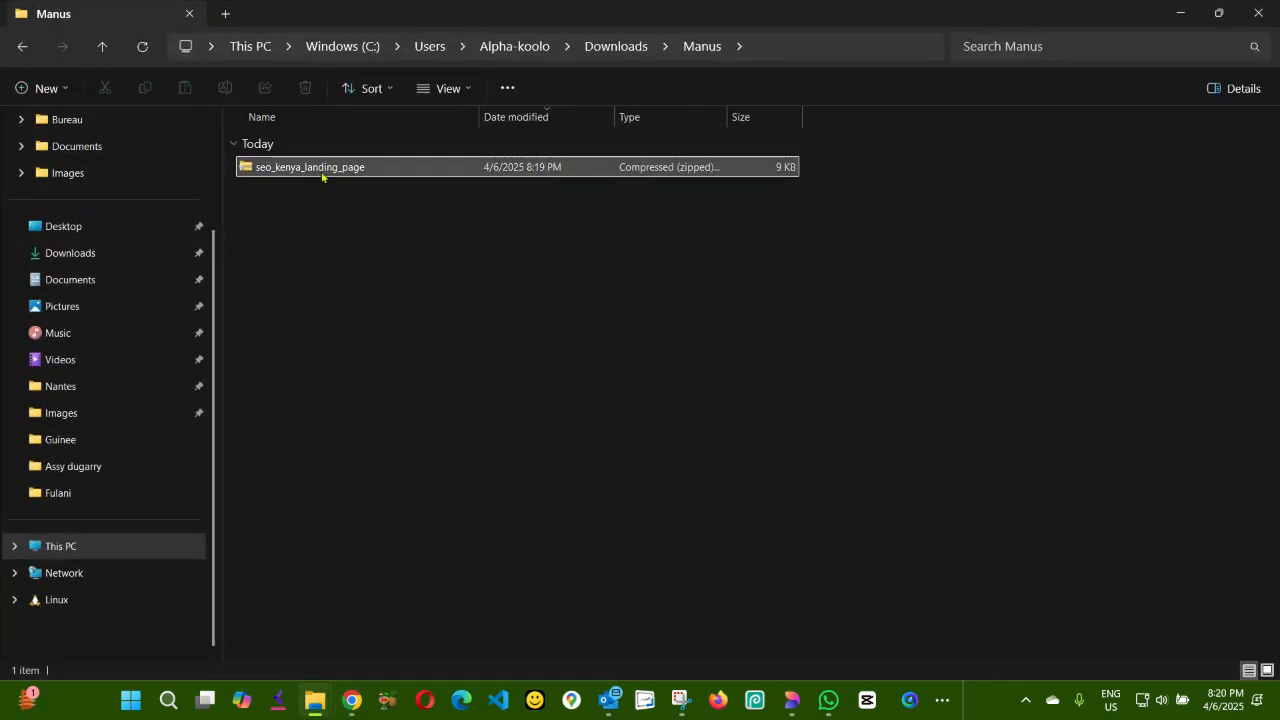
Step: Use Extract All on seo_kenya_landing_page.zip in Downloads\Manus
{"action": "left_click", "coordinate": [309, 167]}
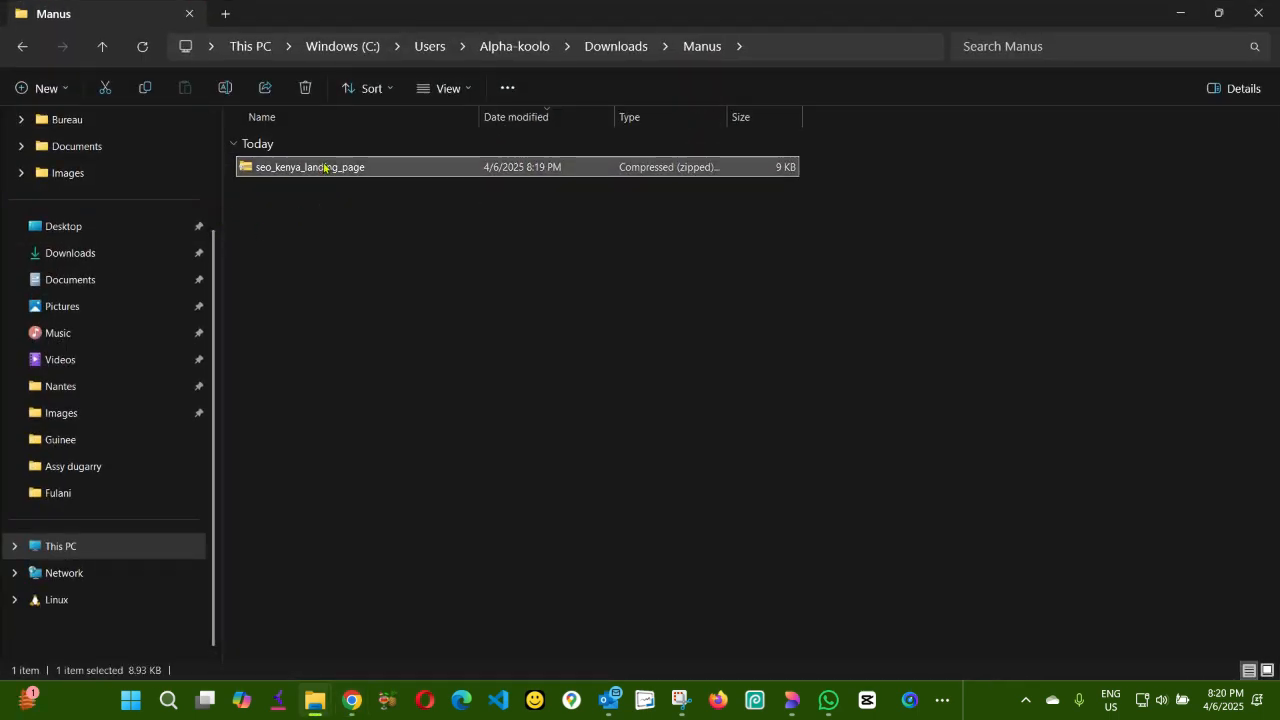
{"action": "right_click", "coordinate": [309, 166]}
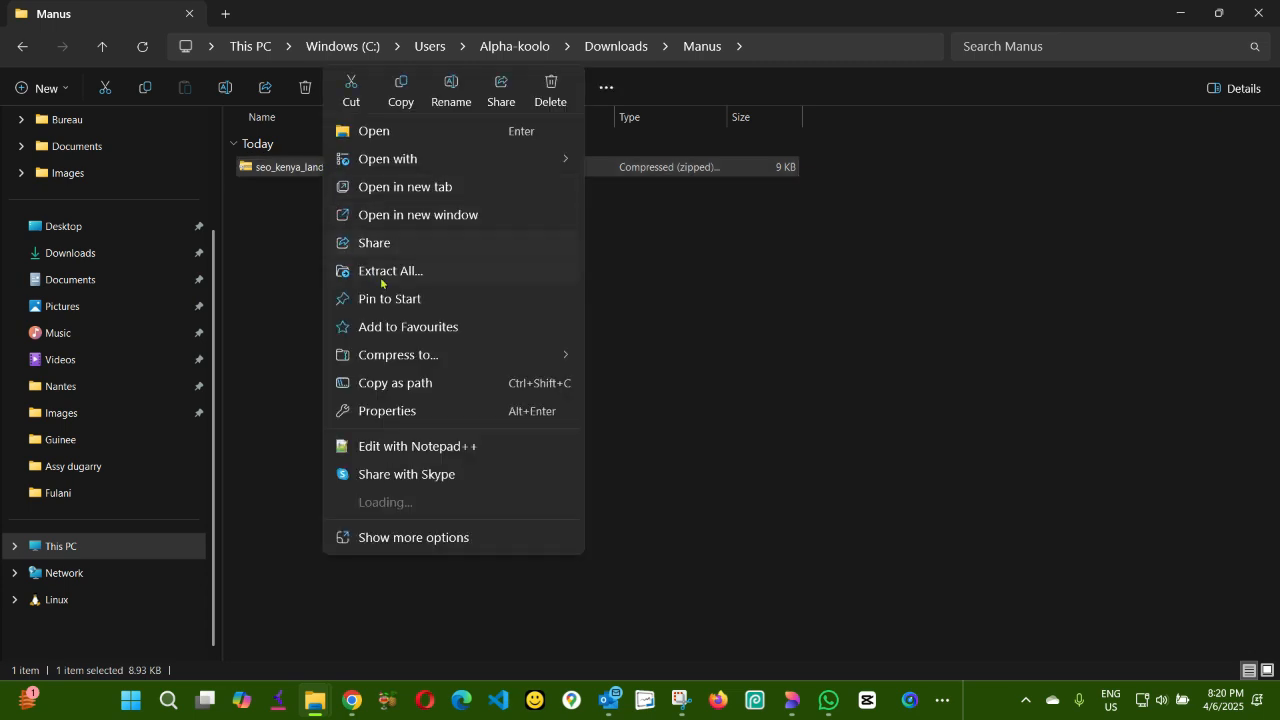
{"action": "mouse_move", "coordinate": [475, 508]}
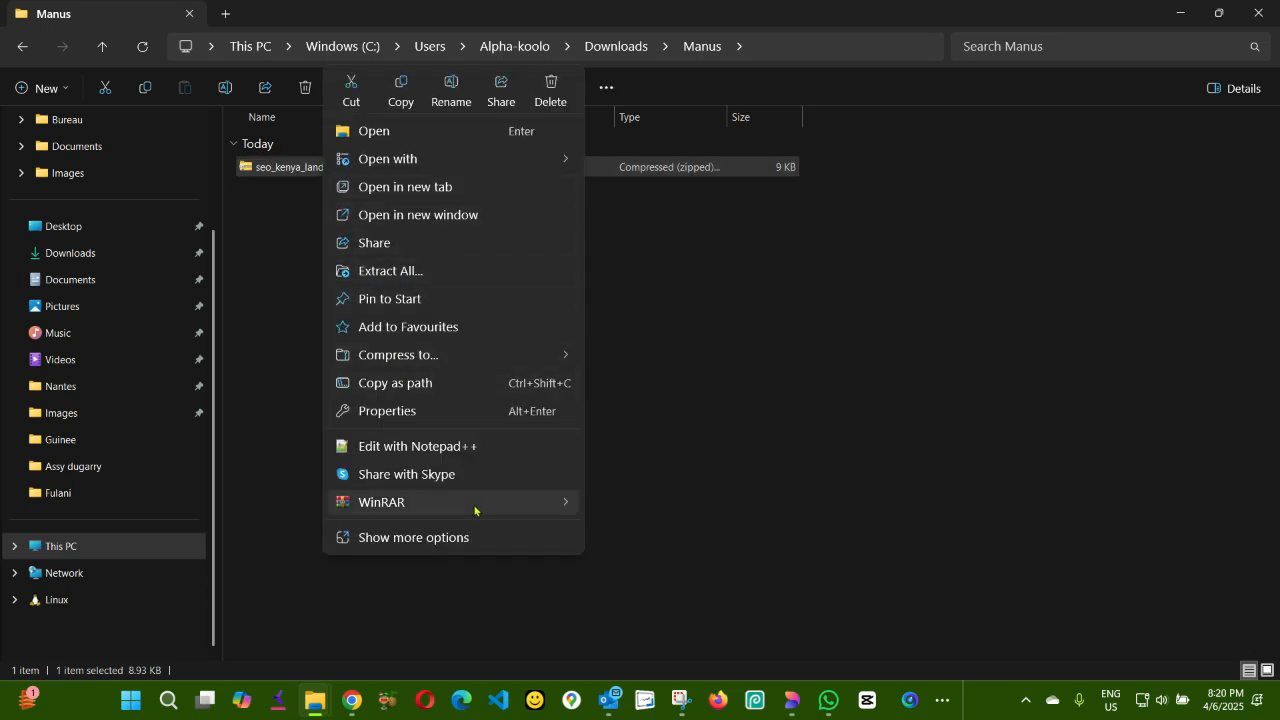
{"action": "left_click", "coordinate": [622, 595]}
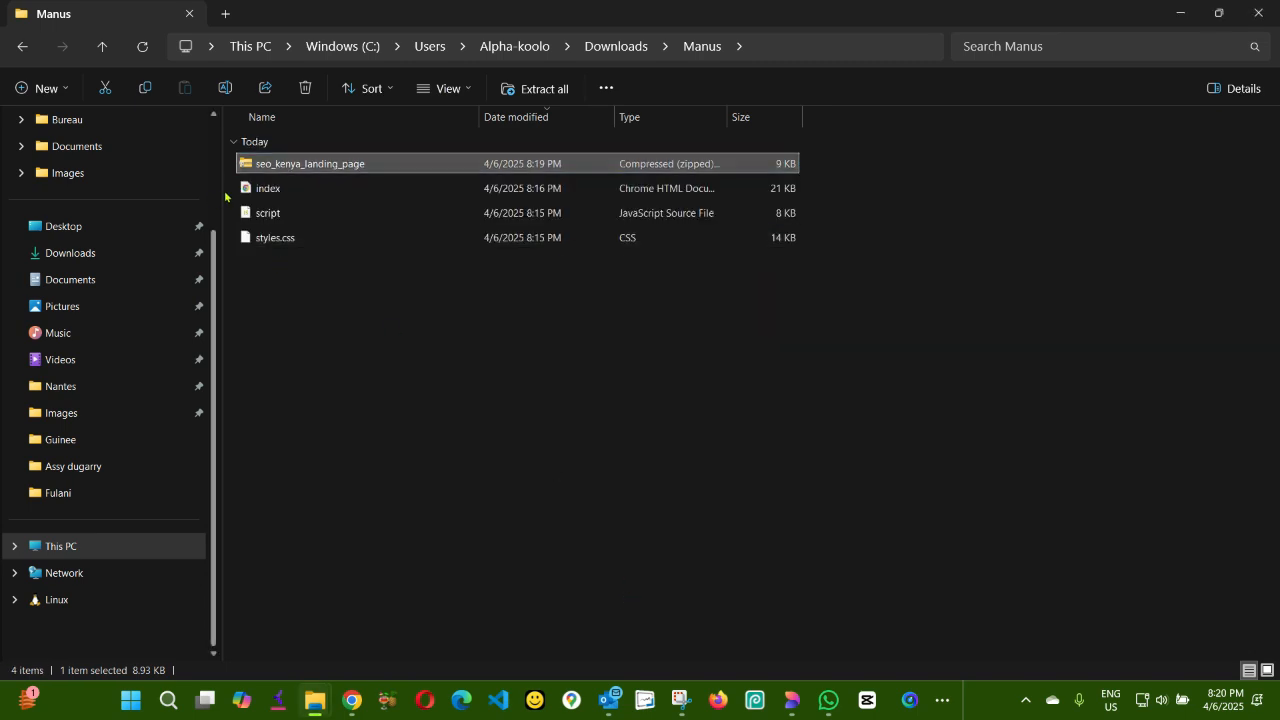
{"action": "mouse_move", "coordinate": [268, 188]}
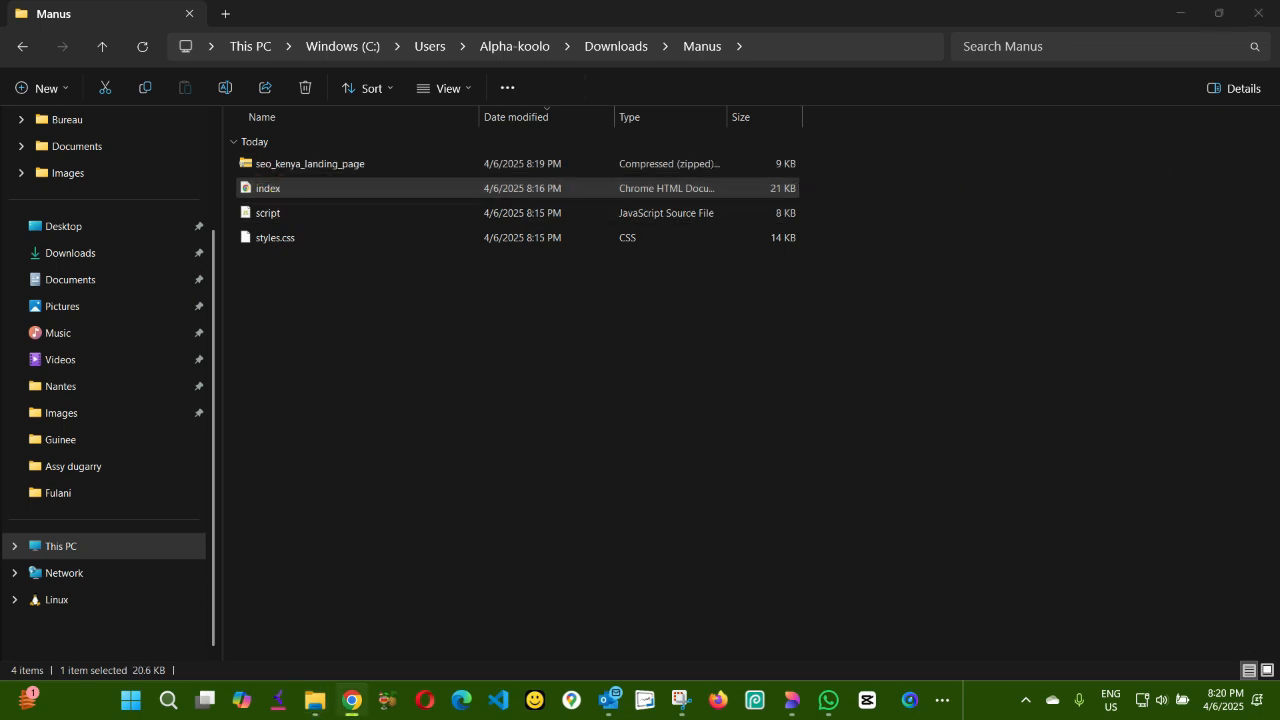
Step: Open index.html in Chrome full-screen and jump to the Services section
{"action": "double_click", "coordinate": [267, 188]}
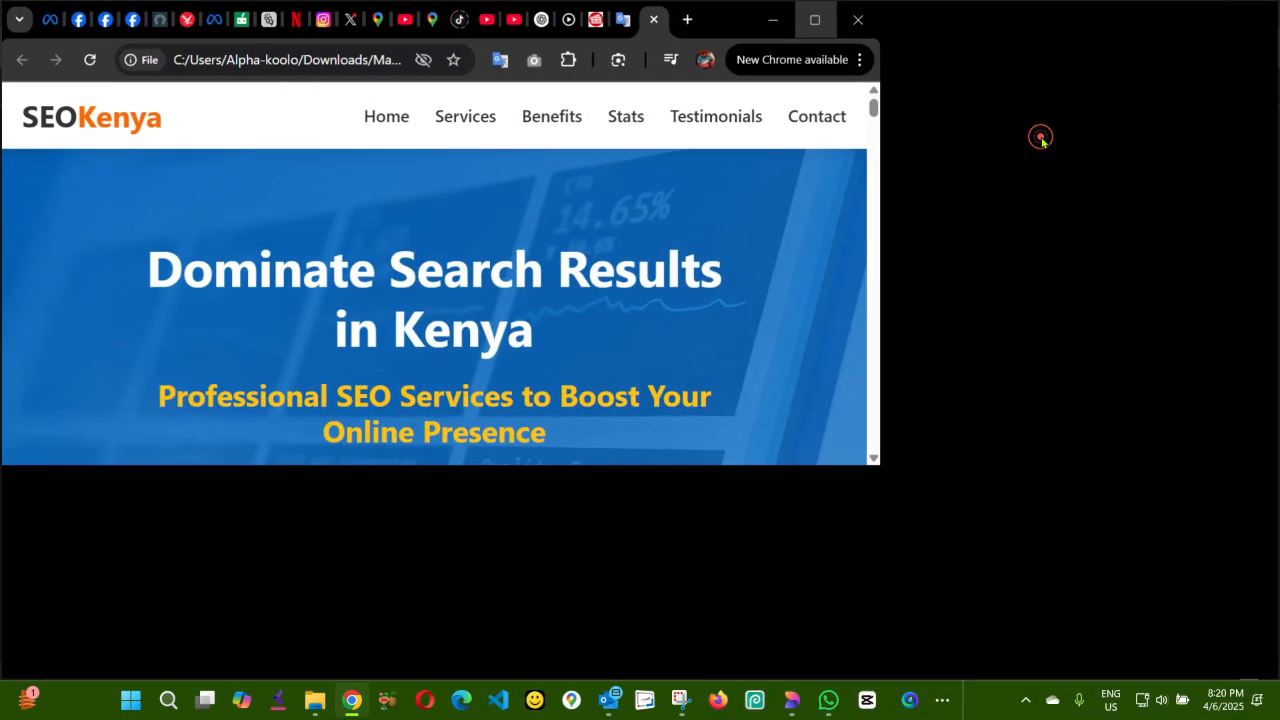
{"action": "left_click", "coordinate": [815, 19]}
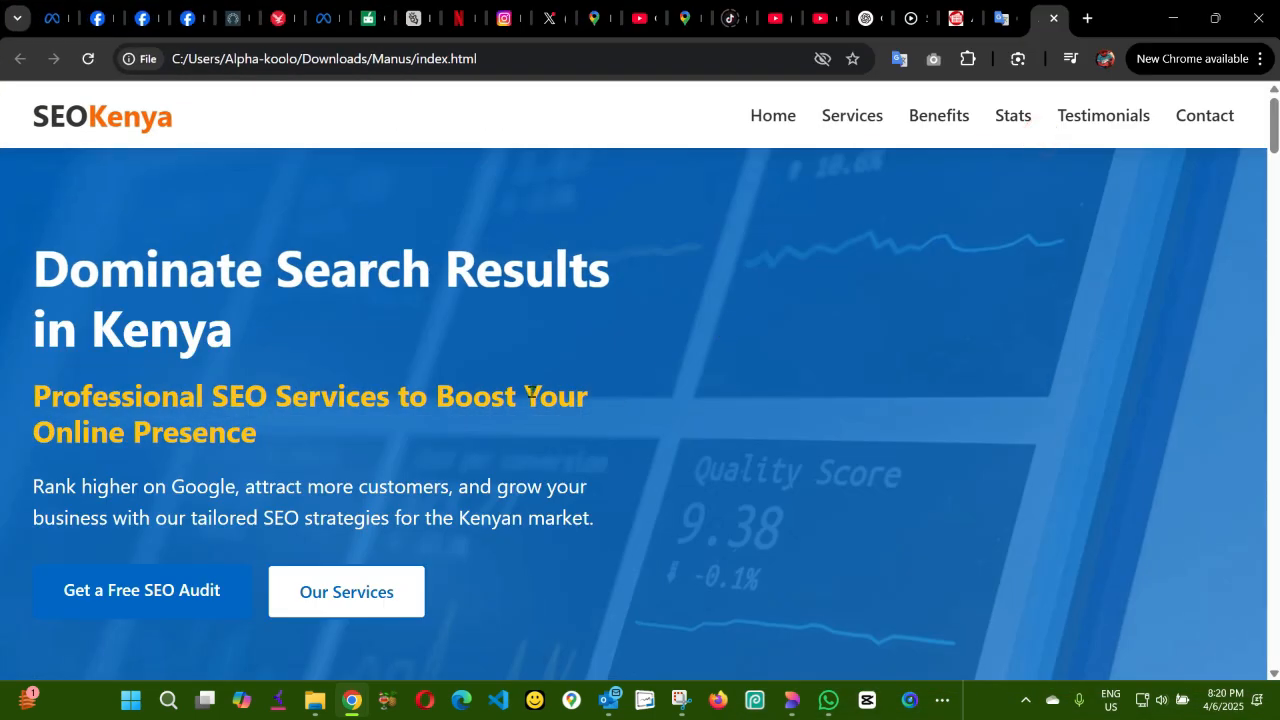
{"action": "scroll", "scroll_direction": "down", "scroll_amount": 3}
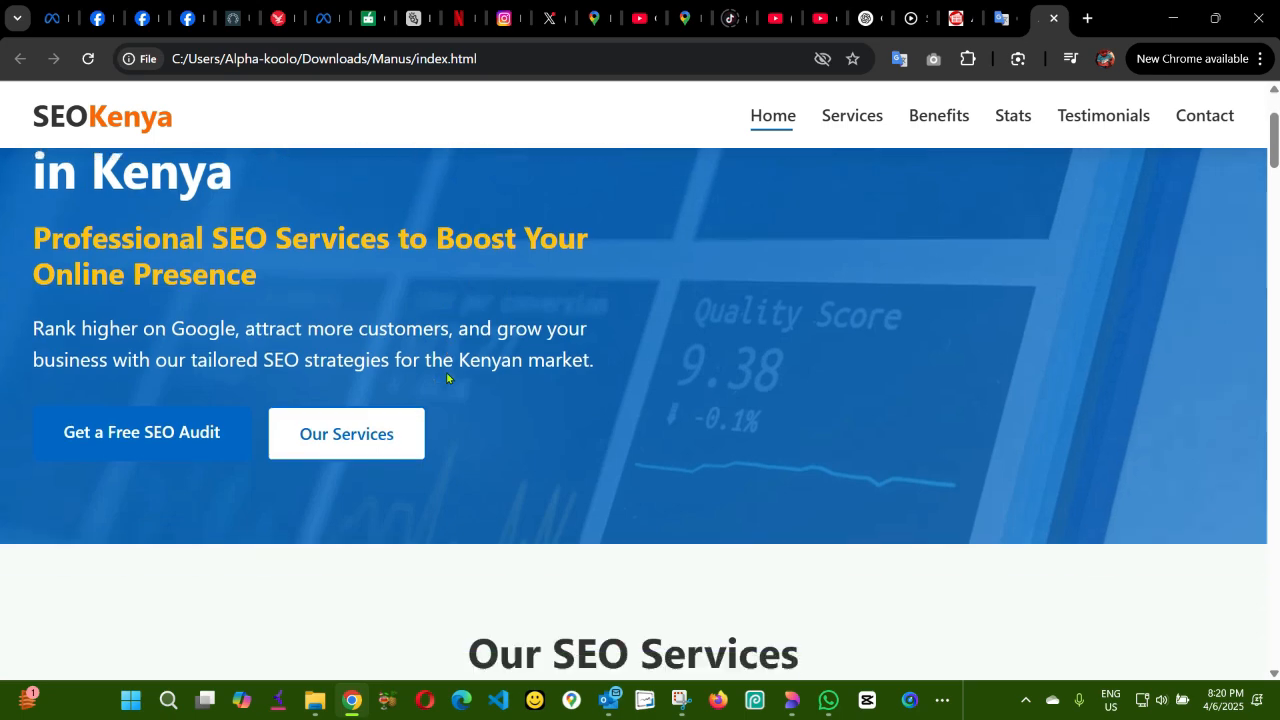
{"action": "left_click", "coordinate": [852, 115]}
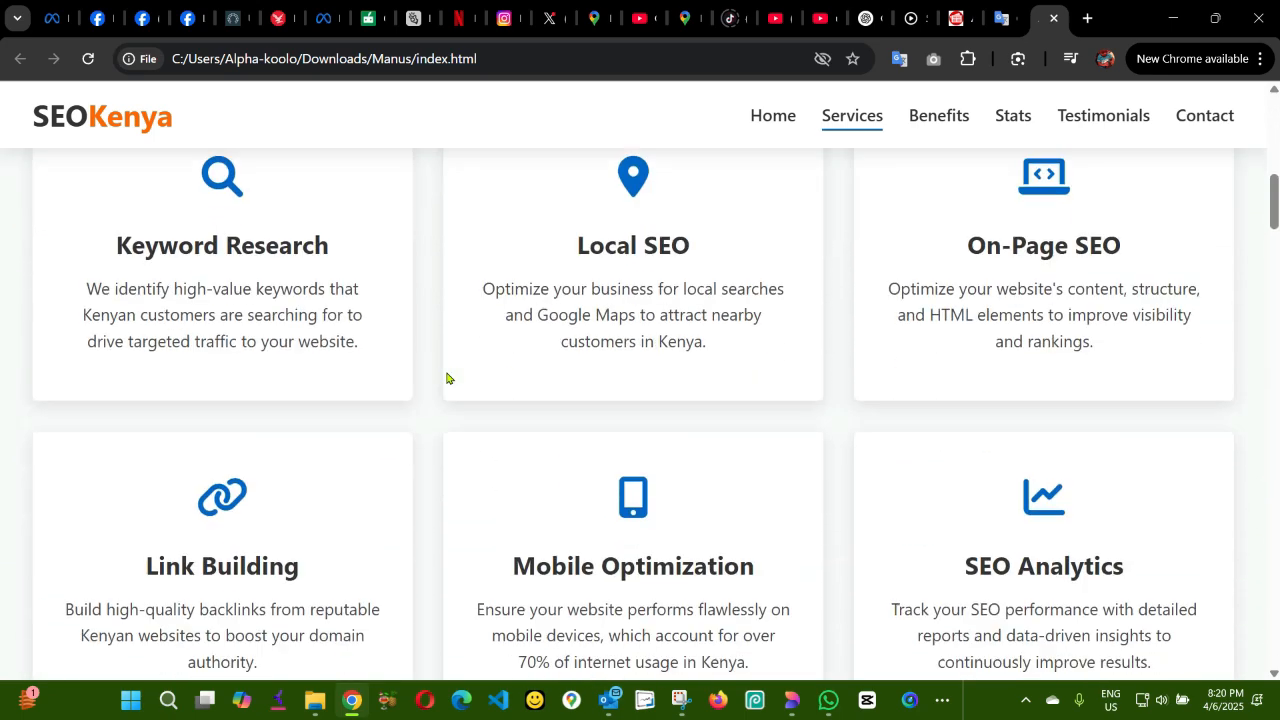
Step: Scroll through Stats and Testimonials, jump to Contact, then scroll back to Benefits
{"action": "scroll", "scroll_direction": "down", "scroll_amount": 3}
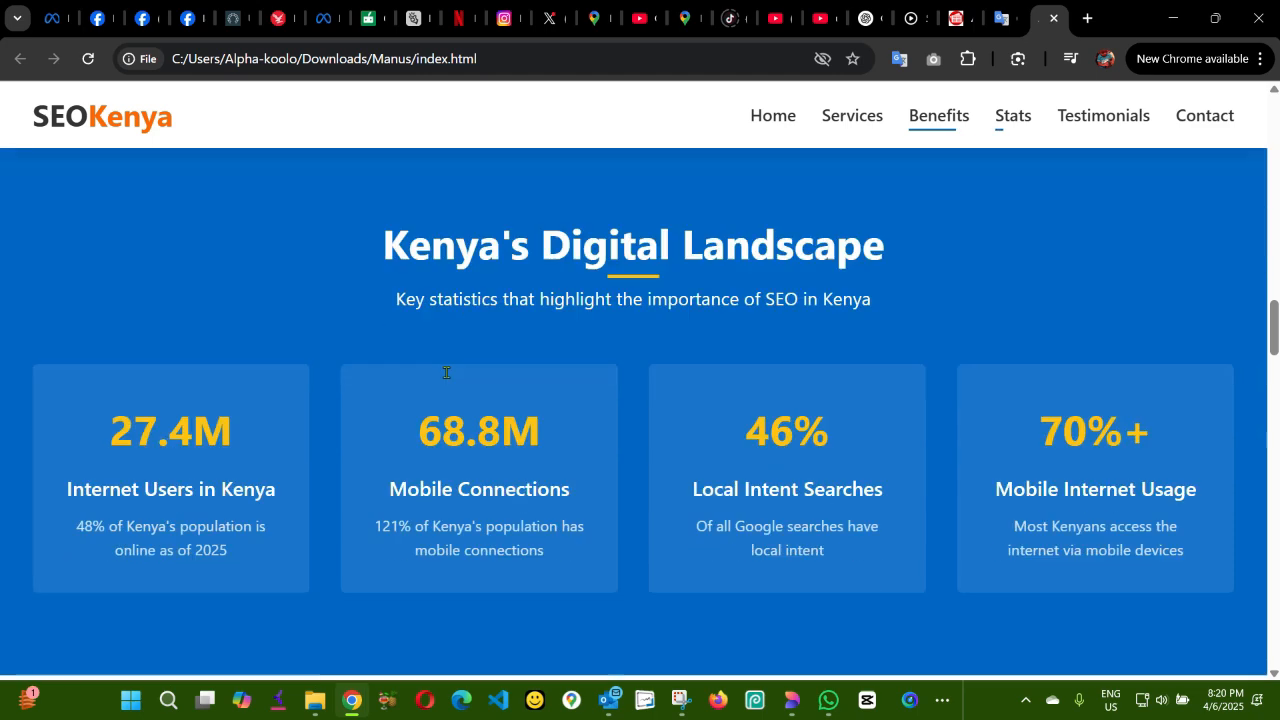
{"action": "scroll", "scroll_direction": "down", "scroll_amount": 3}
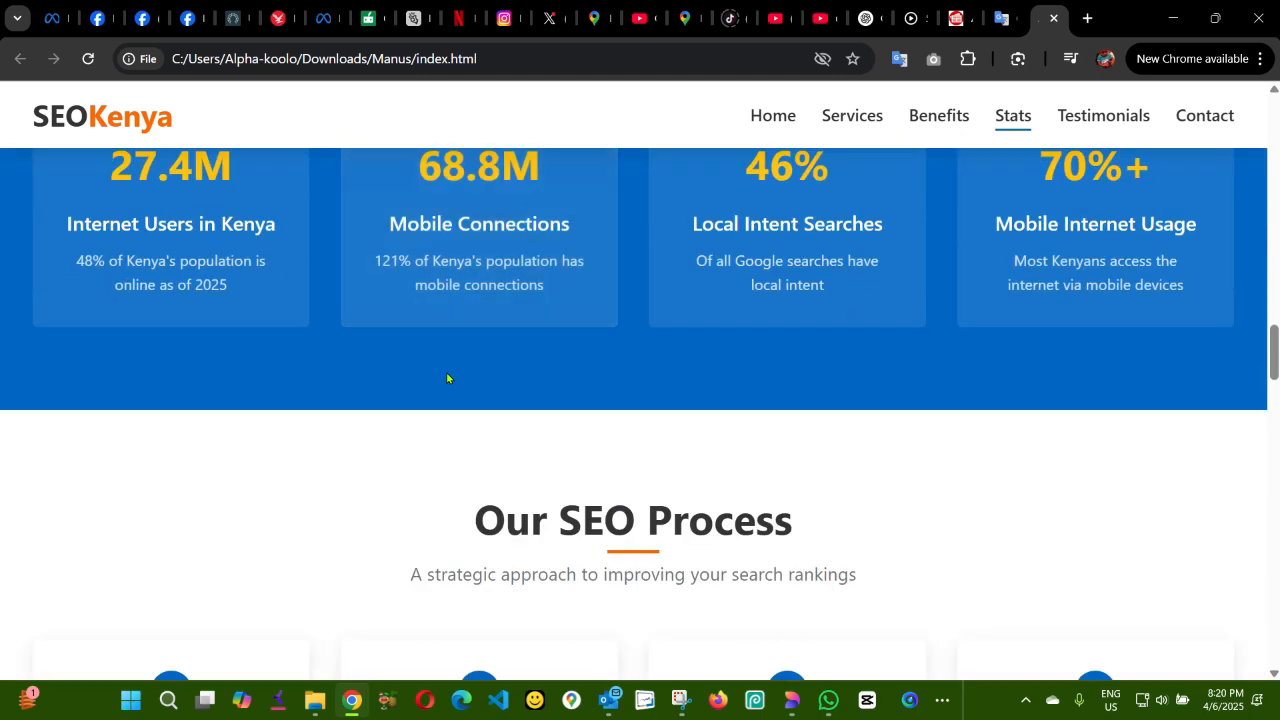
{"action": "scroll", "scroll_direction": "down", "scroll_amount": 3}
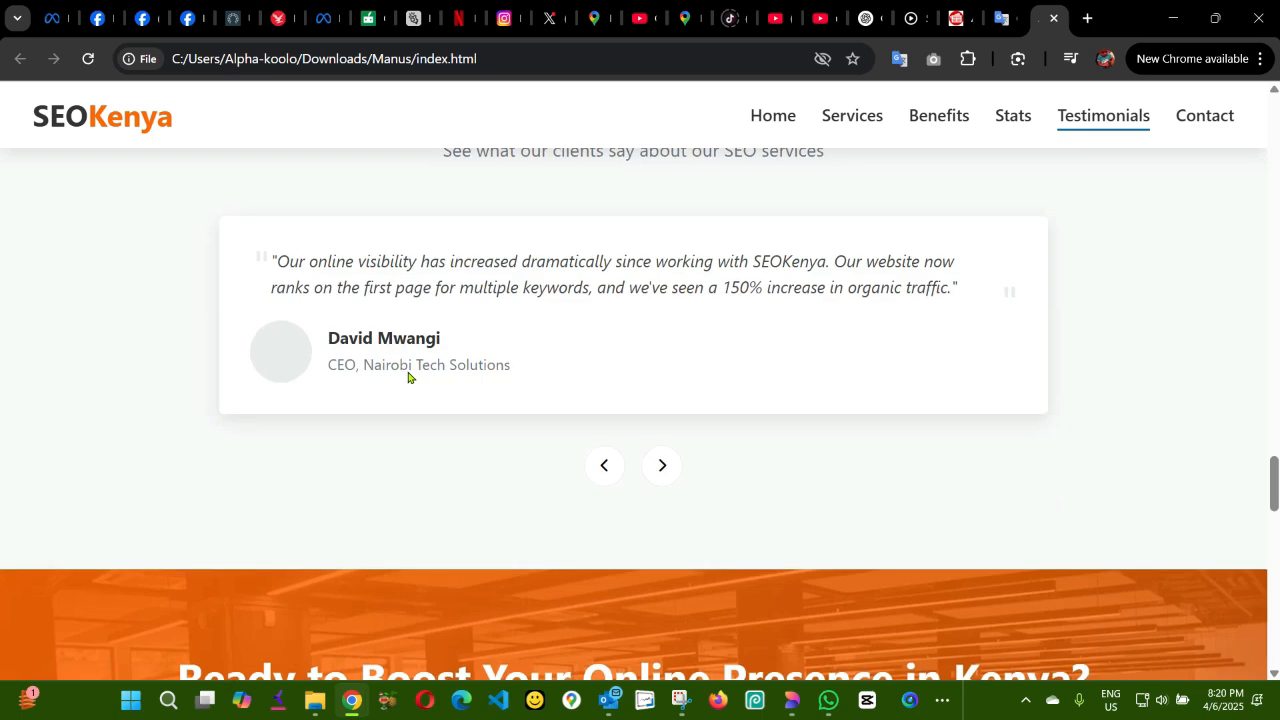
{"action": "left_click", "coordinate": [1204, 115]}
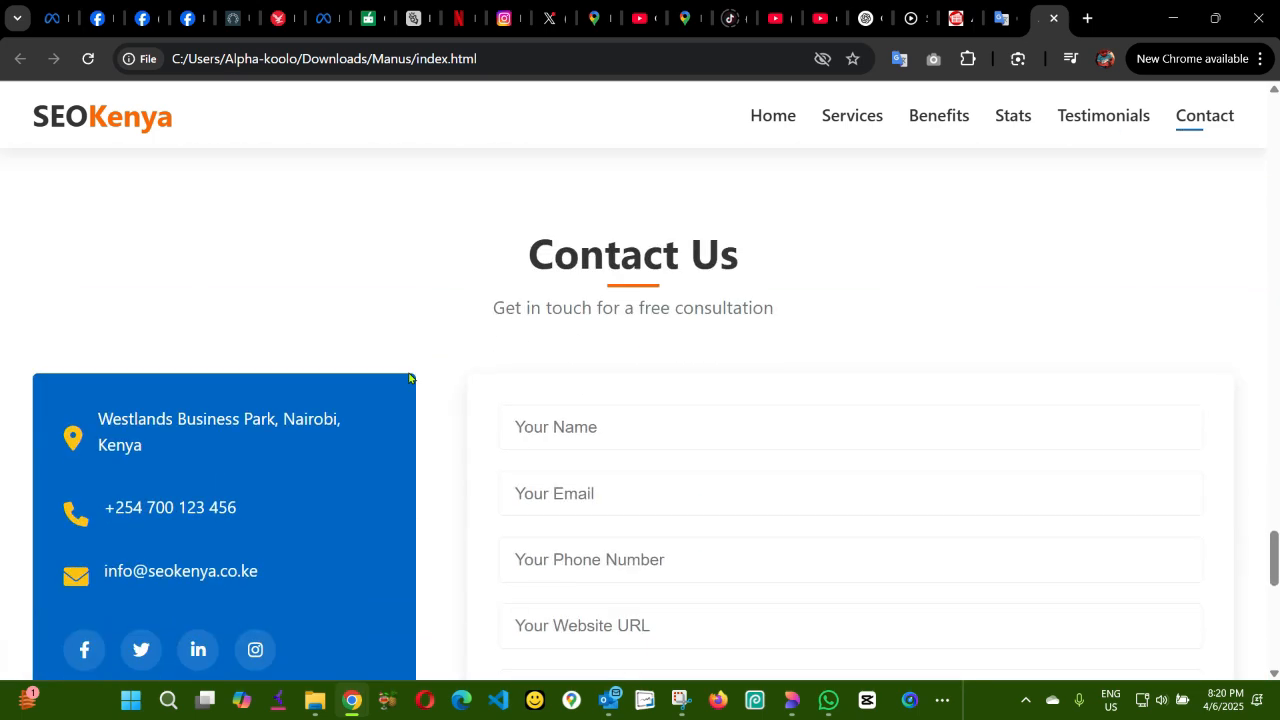
{"action": "scroll", "scroll_direction": "down", "scroll_amount": 3}
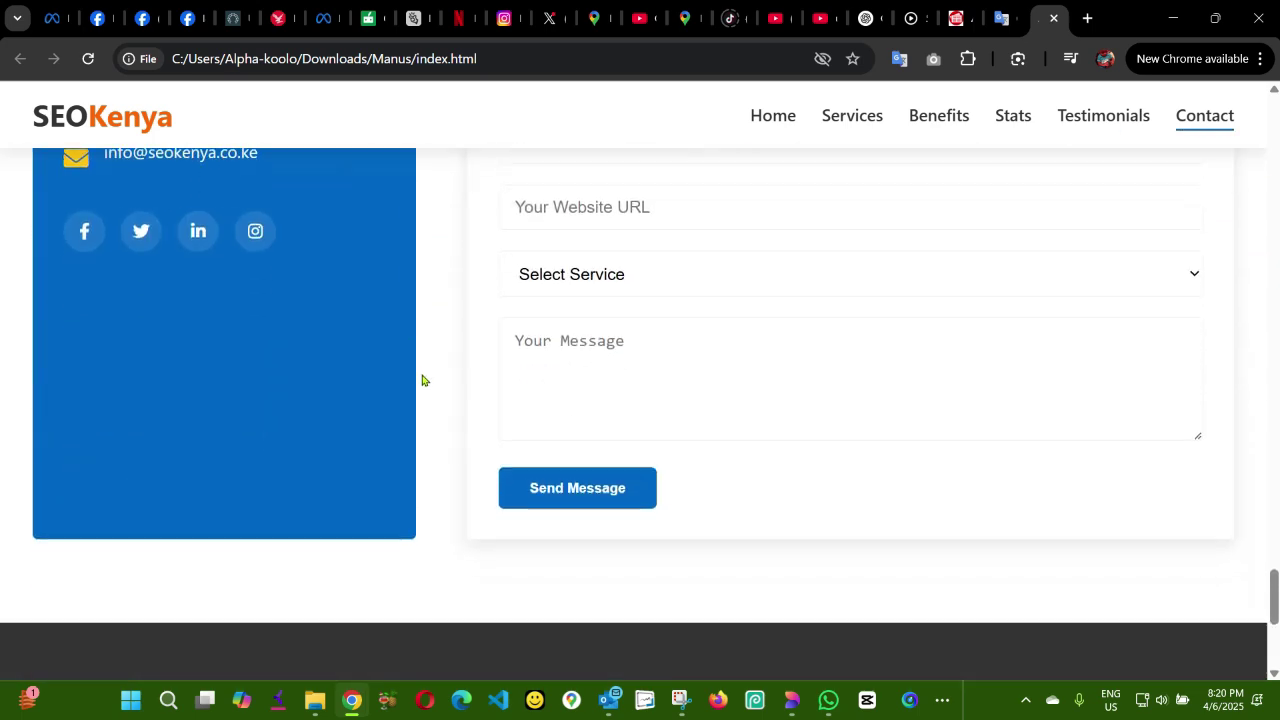
{"action": "scroll", "scroll_direction": "down", "scroll_amount": 3}
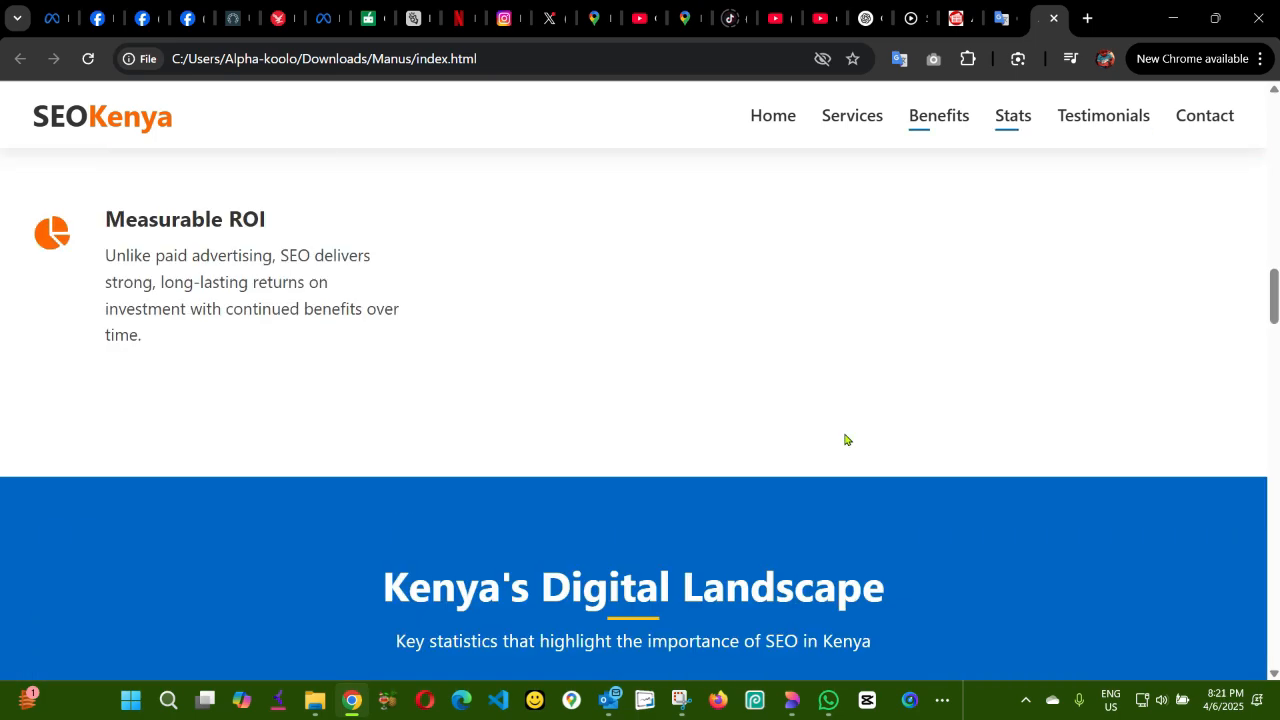
Step: Follow the Home, Services, Benefits, Stats, Testimonials and Contact navigation links in turn
{"action": "left_click", "coordinate": [772, 115]}
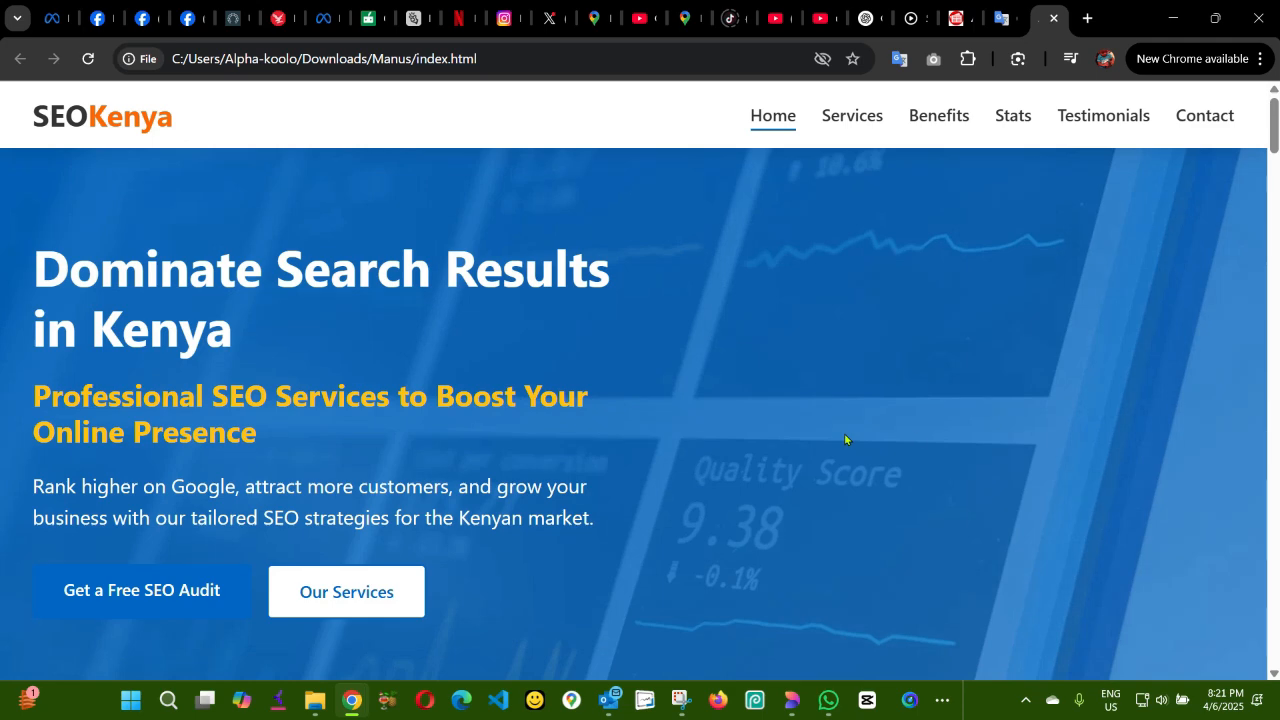
{"action": "mouse_move", "coordinate": [853, 120]}
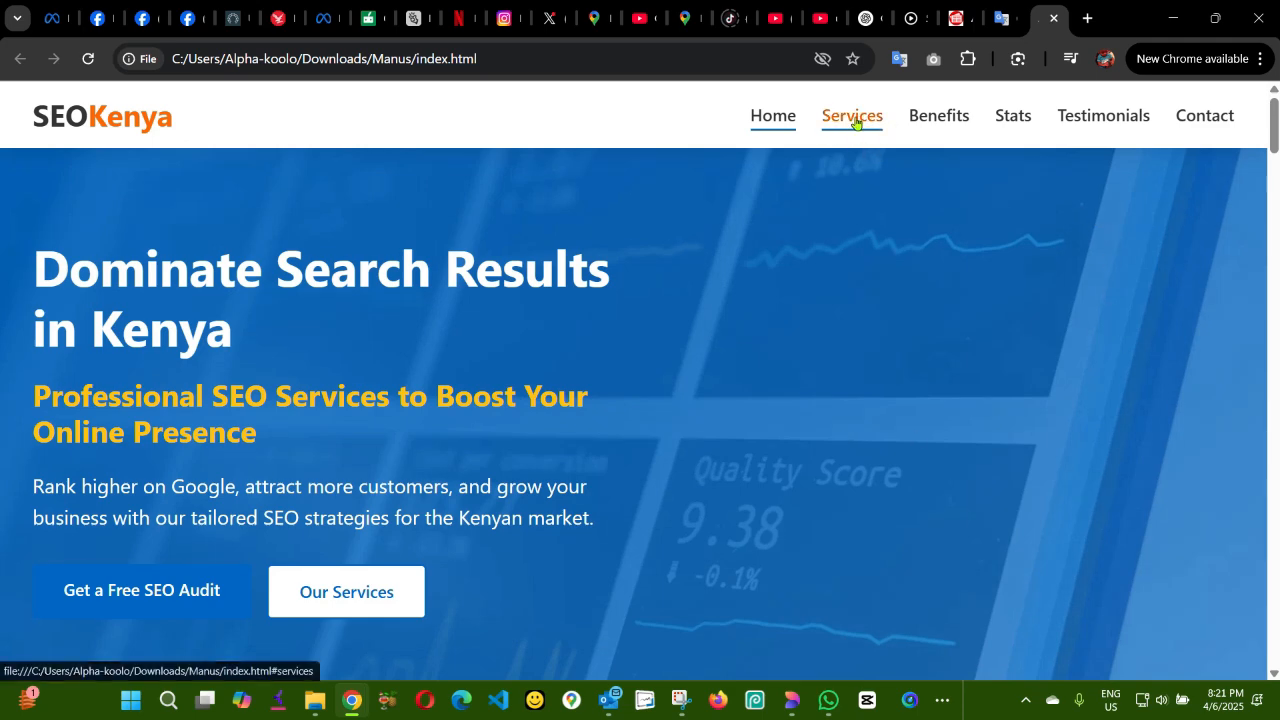
{"action": "left_click", "coordinate": [851, 116]}
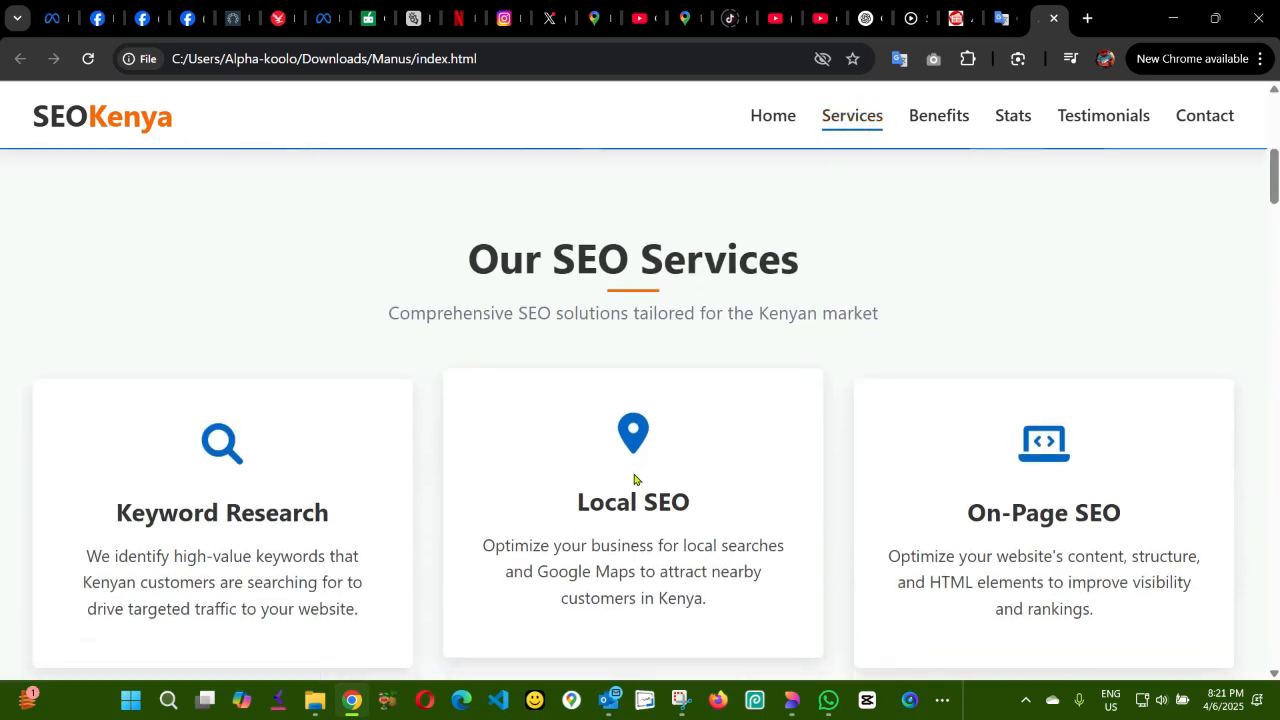
{"action": "mouse_move", "coordinate": [969, 211]}
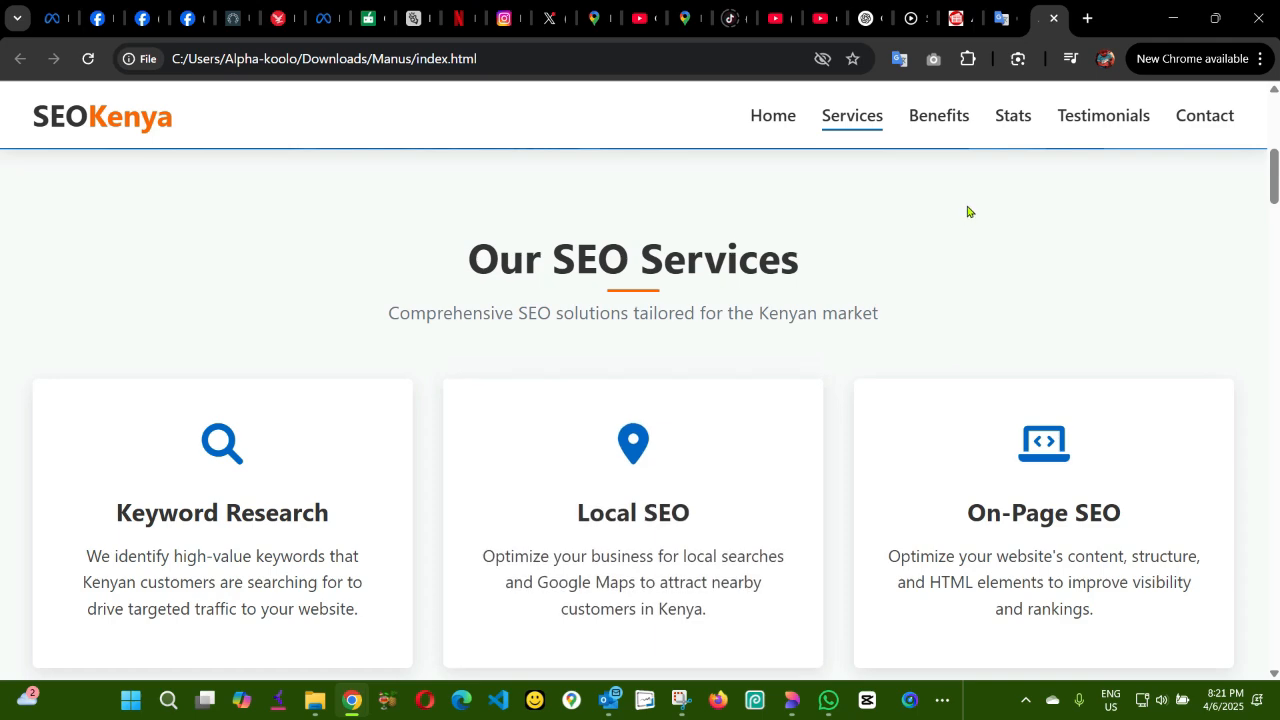
{"action": "left_click", "coordinate": [938, 115]}
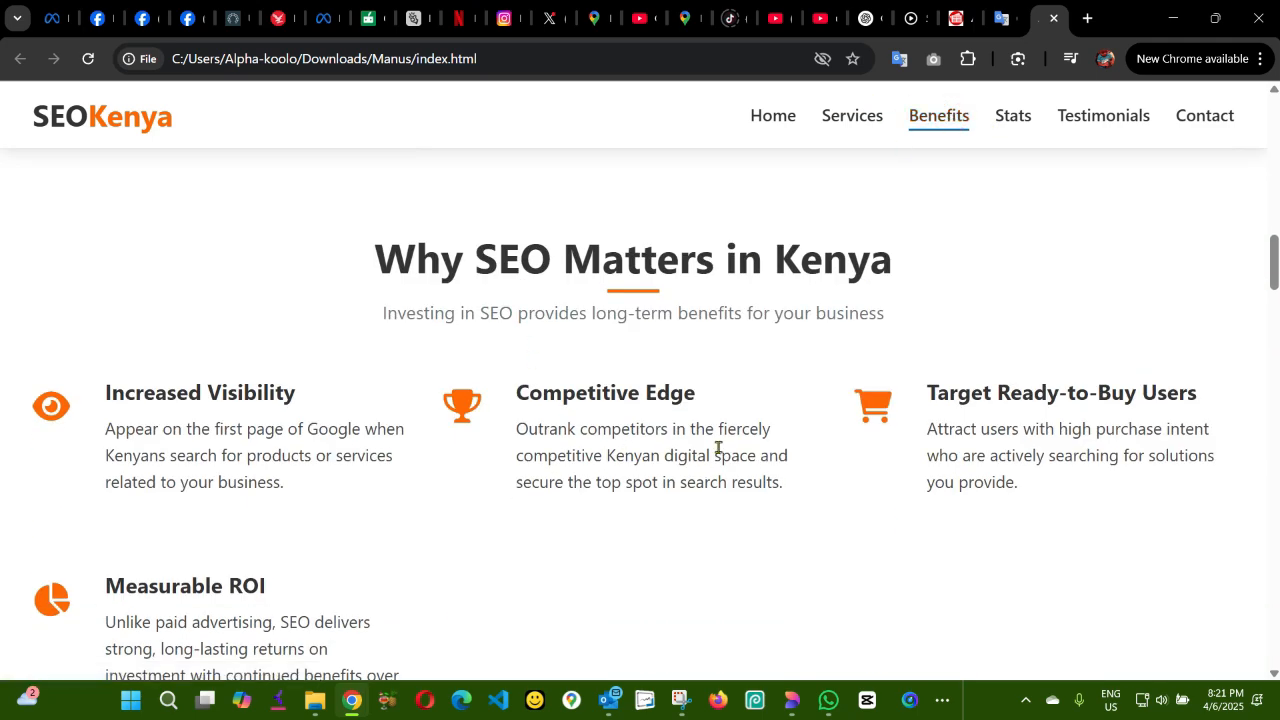
{"action": "mouse_move", "coordinate": [926, 135]}
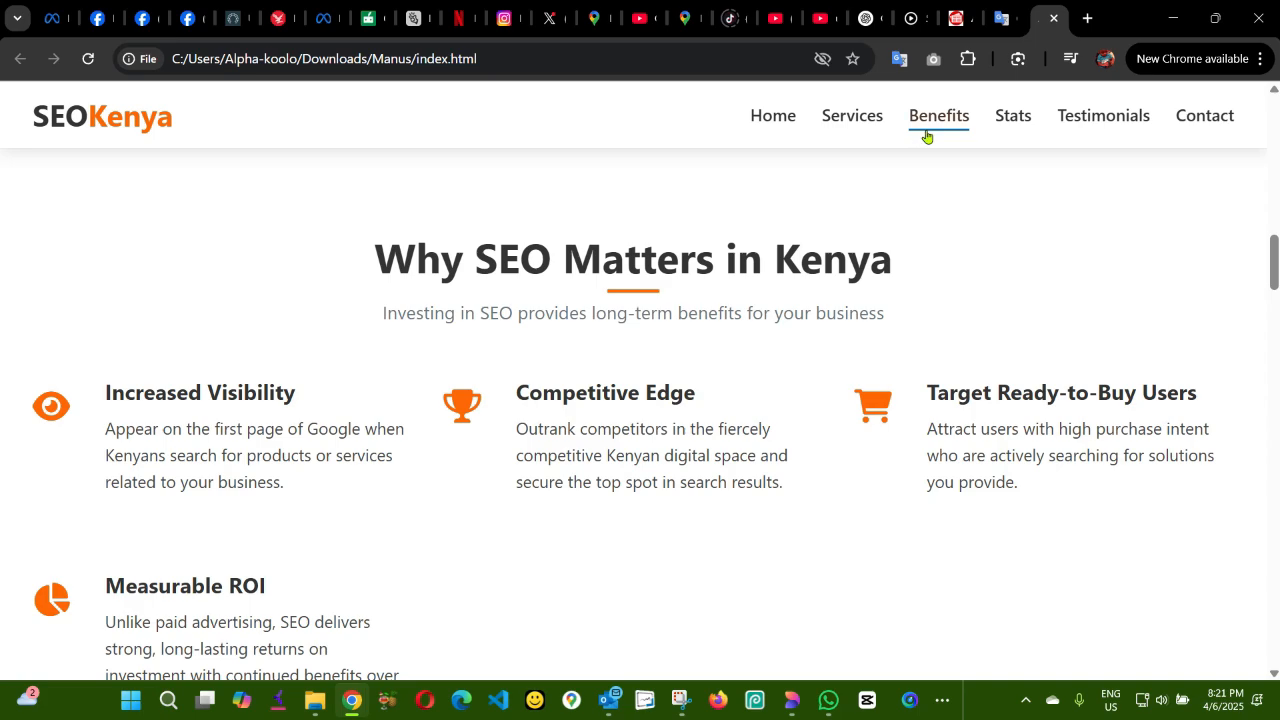
{"action": "left_click", "coordinate": [1013, 115]}
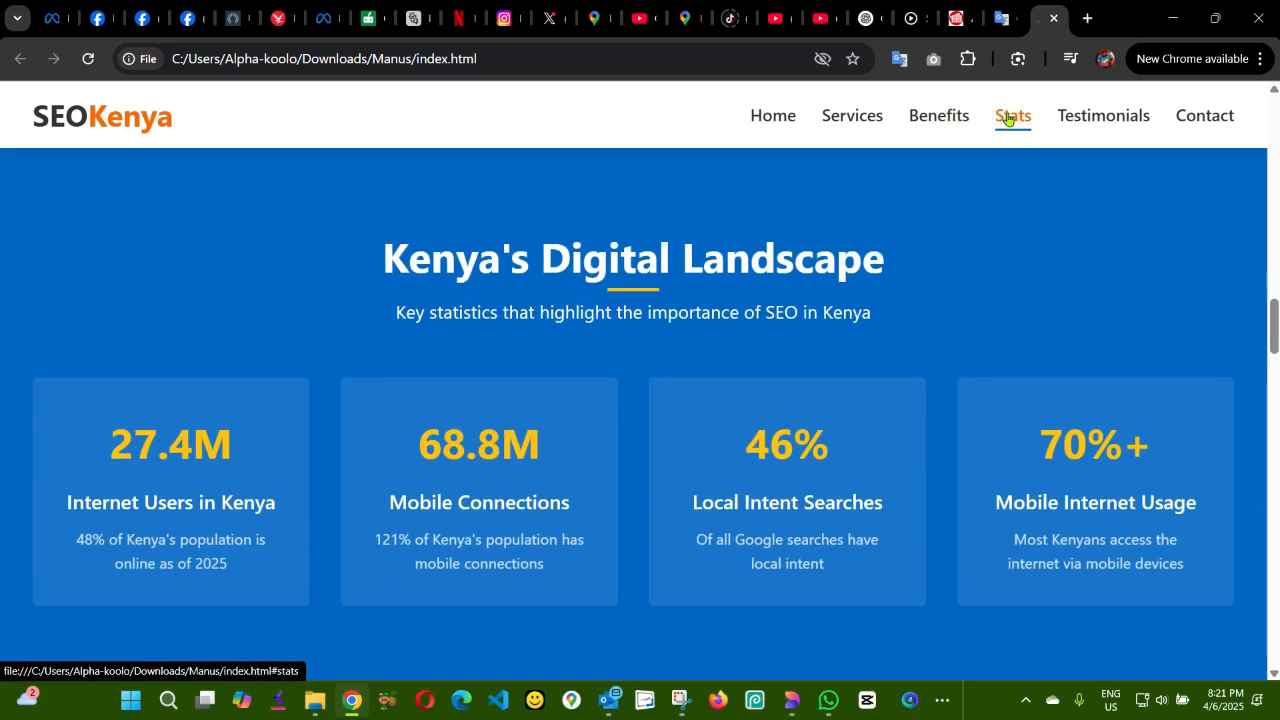
{"action": "left_click", "coordinate": [1103, 115]}
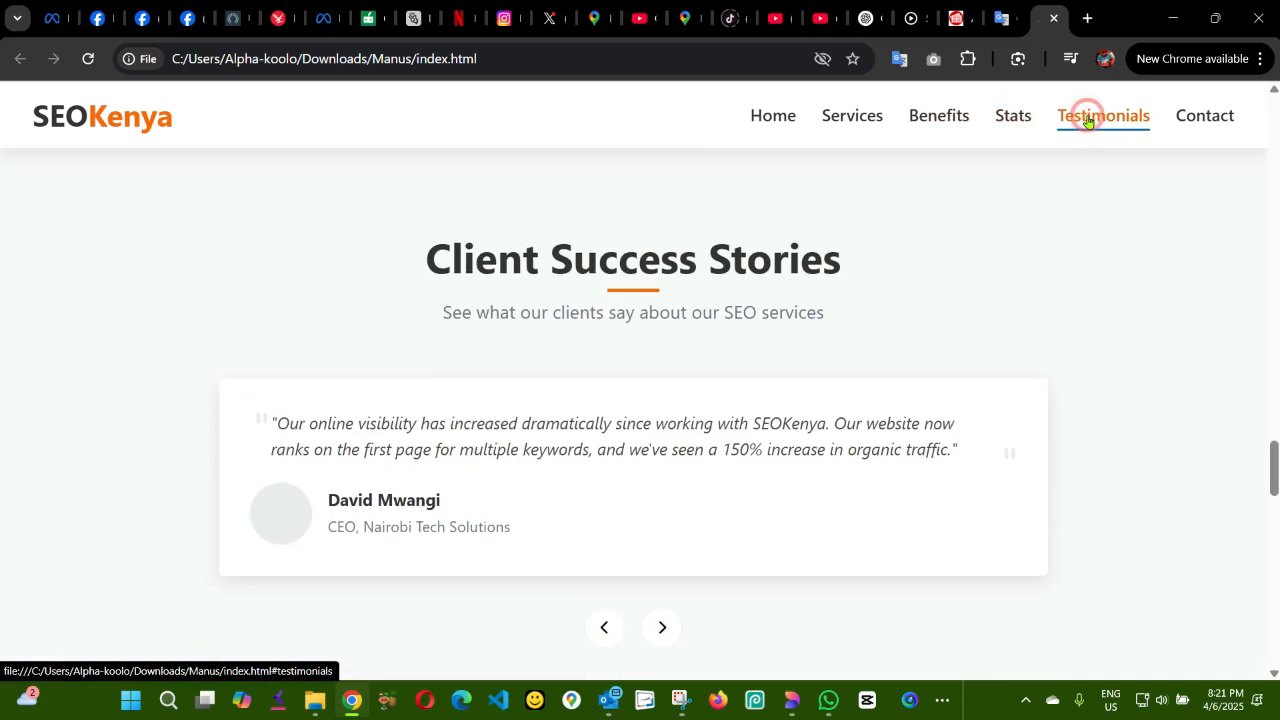
{"action": "left_click", "coordinate": [1204, 115]}
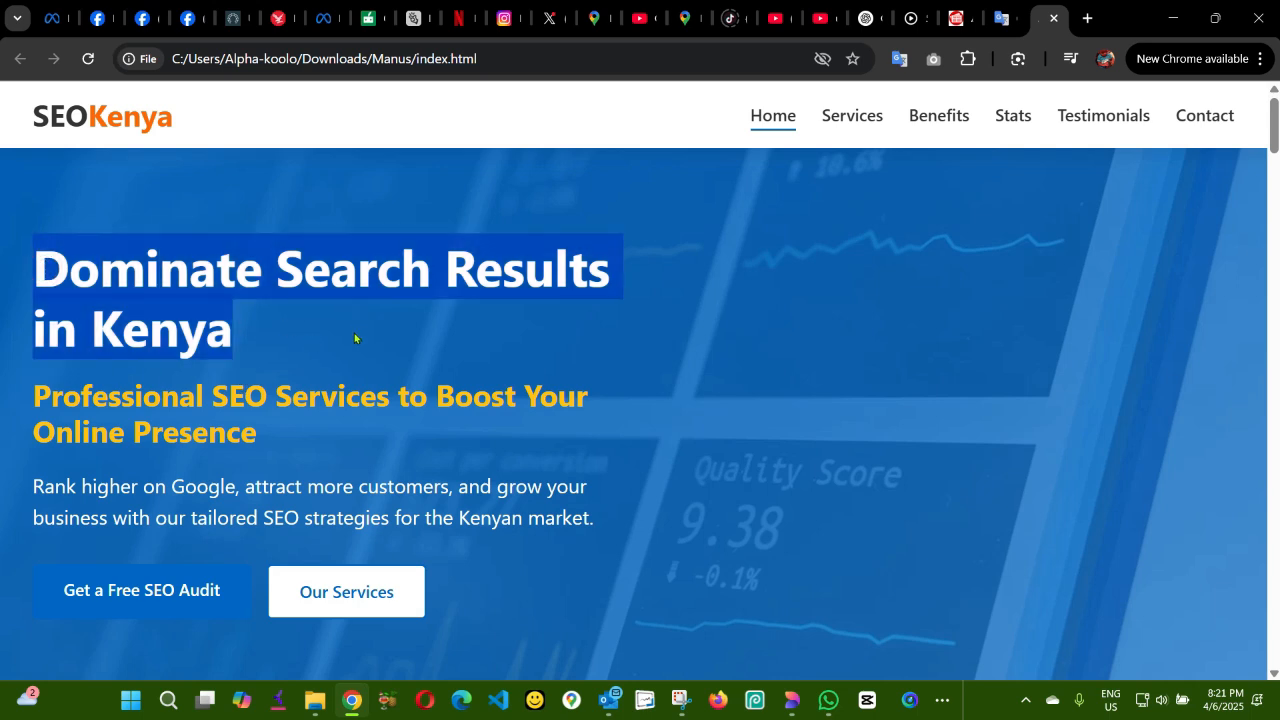
{"action": "mouse_move", "coordinate": [300, 472]}
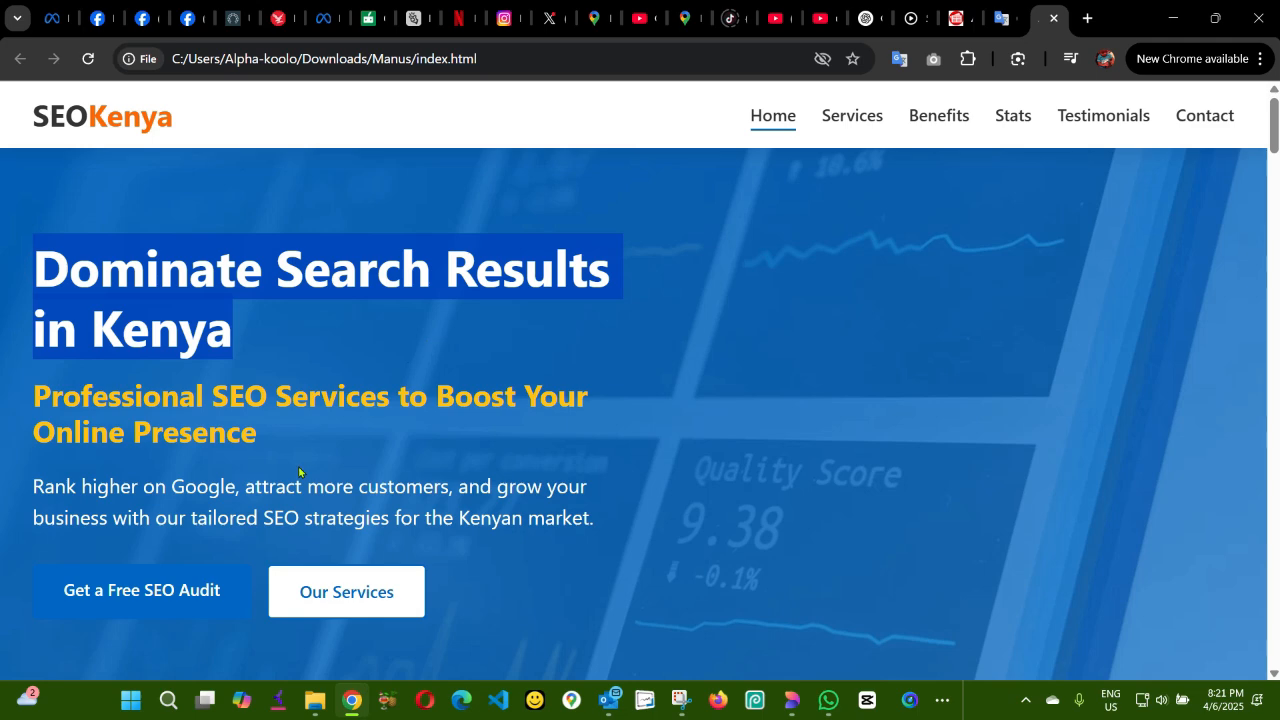
{"action": "mouse_move", "coordinate": [297, 452]}
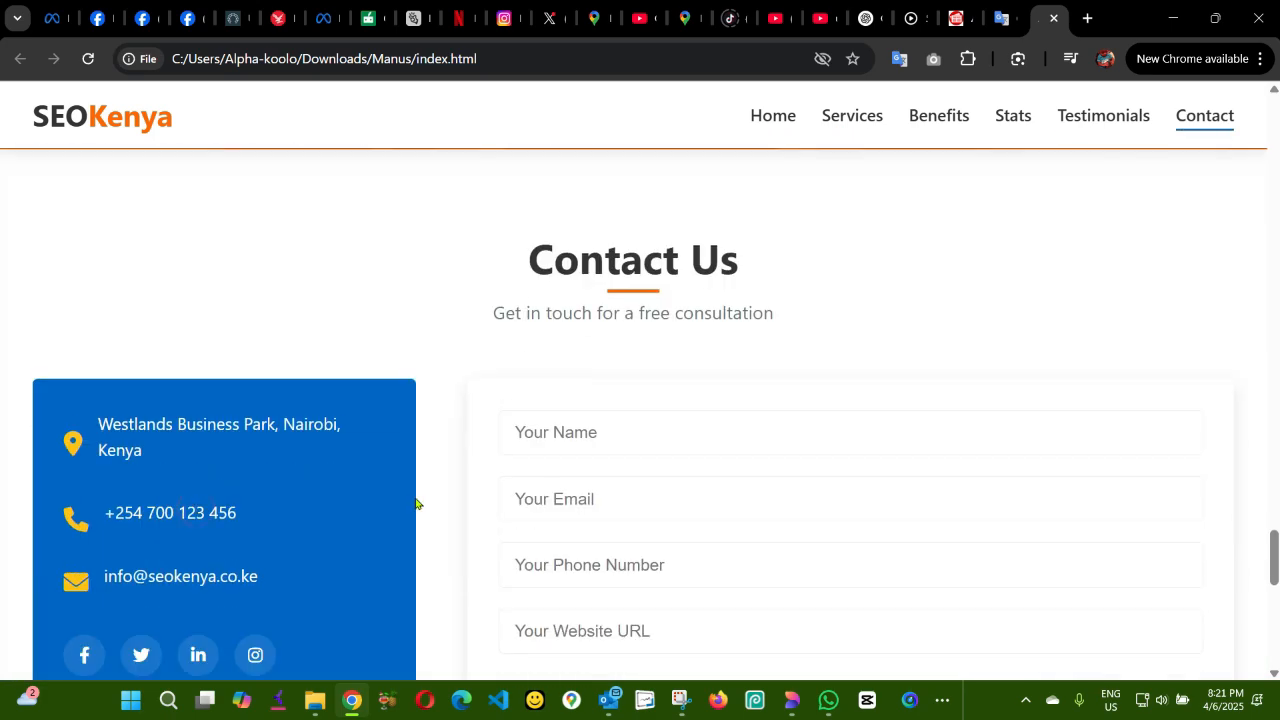
Step: Scroll to the Contact Us form, back past Our SEO Process, then return Home
{"action": "scroll", "scroll_direction": "down", "scroll_amount": 3}
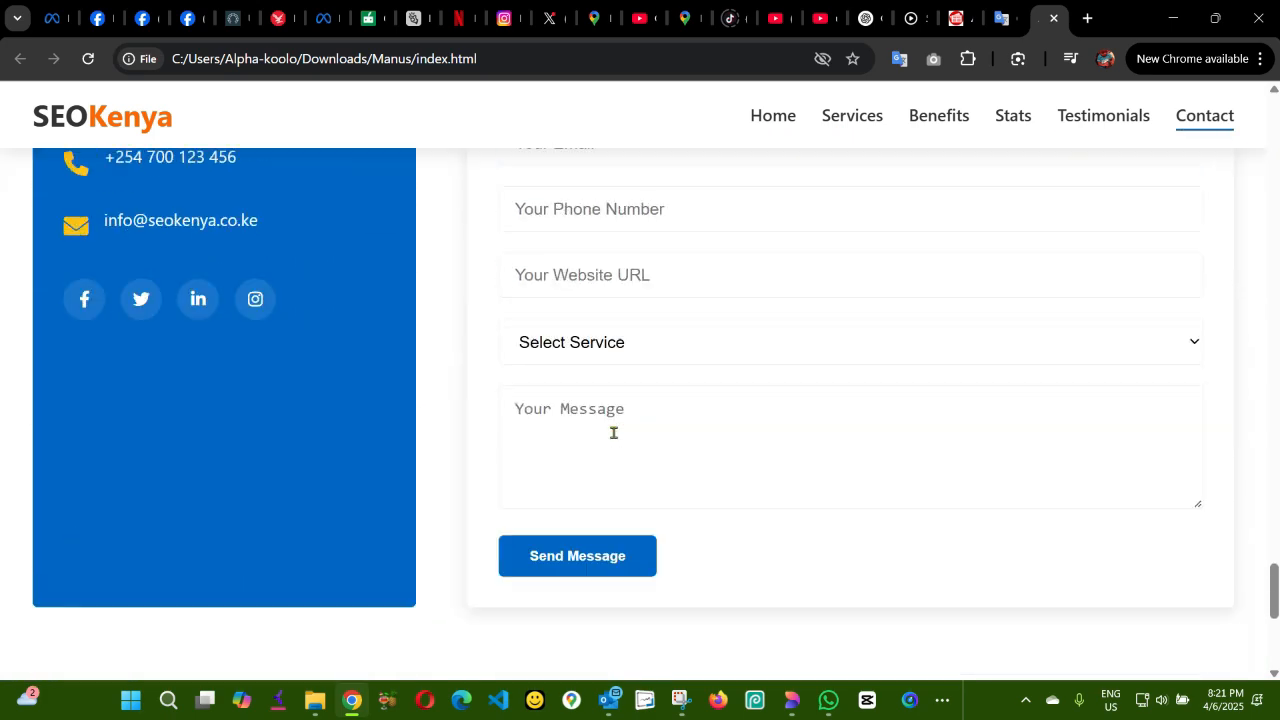
{"action": "scroll", "scroll_direction": "down", "scroll_amount": 3}
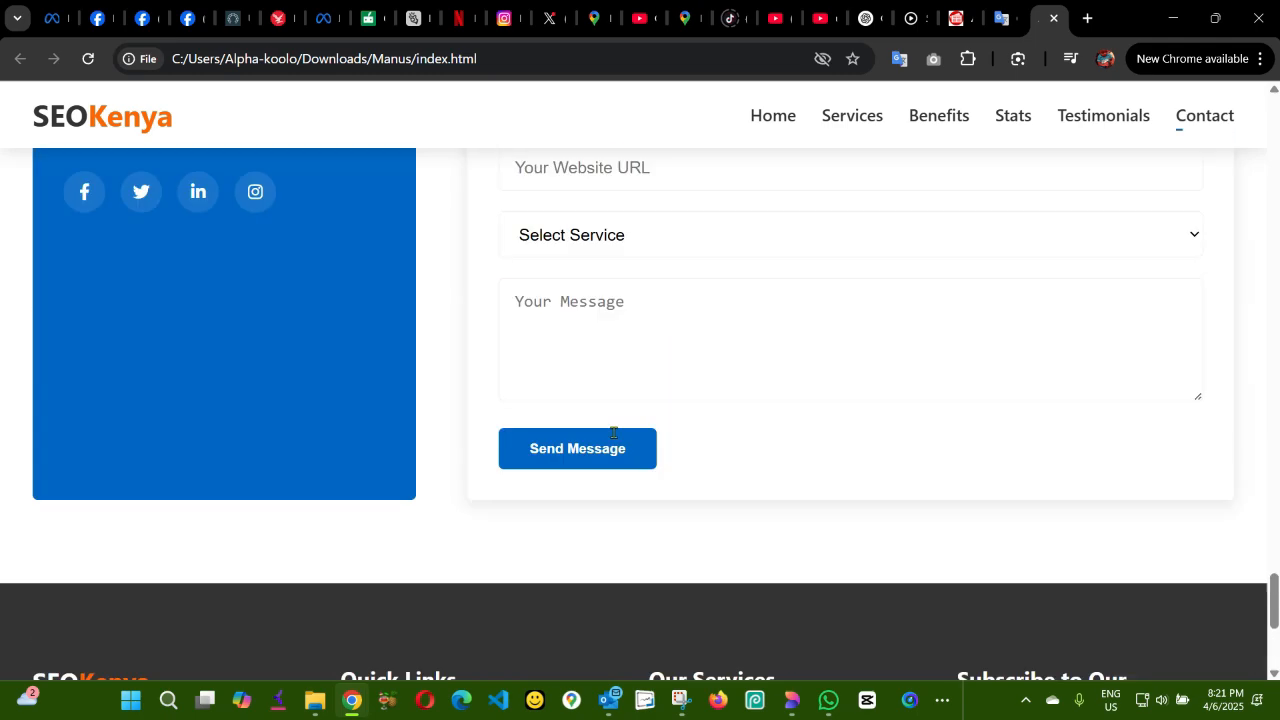
{"action": "scroll", "scroll_direction": "up", "scroll_amount": 3}
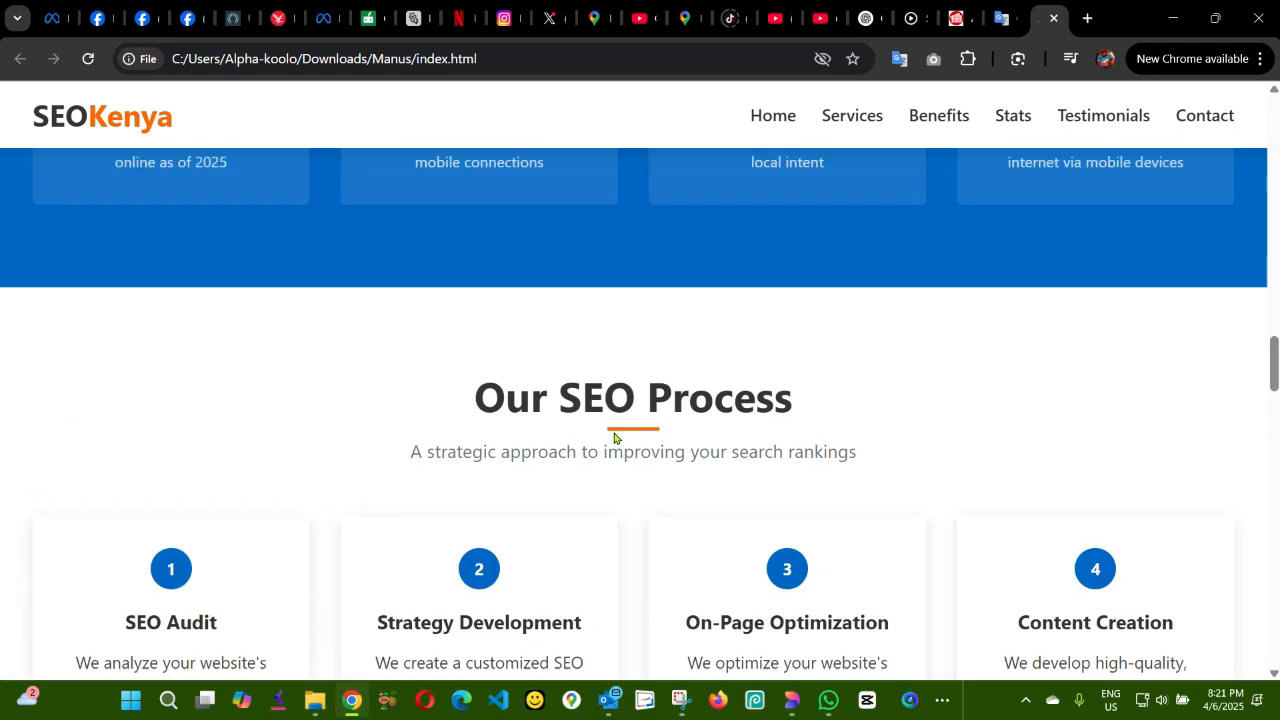
{"action": "left_click", "coordinate": [773, 115]}
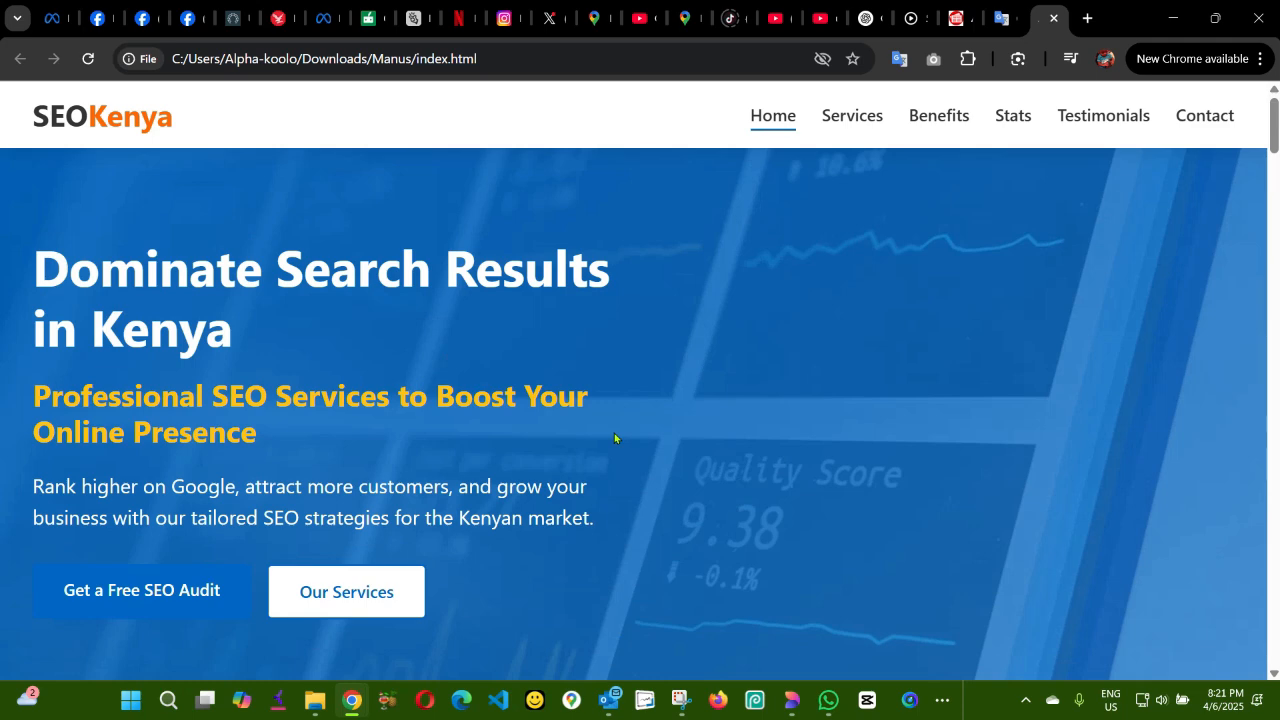